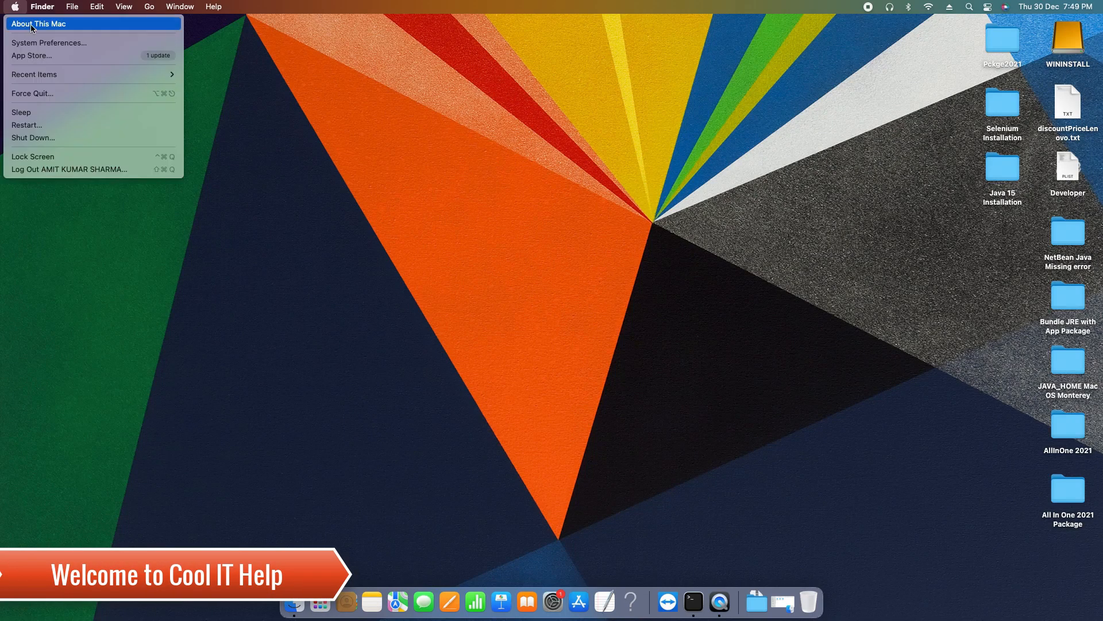
Confirm the Mac runs macOS Monterey 12.0.1 and bring up the JAVA_HOME notes.
{"action": "left_click", "coordinate": [510, 263]}
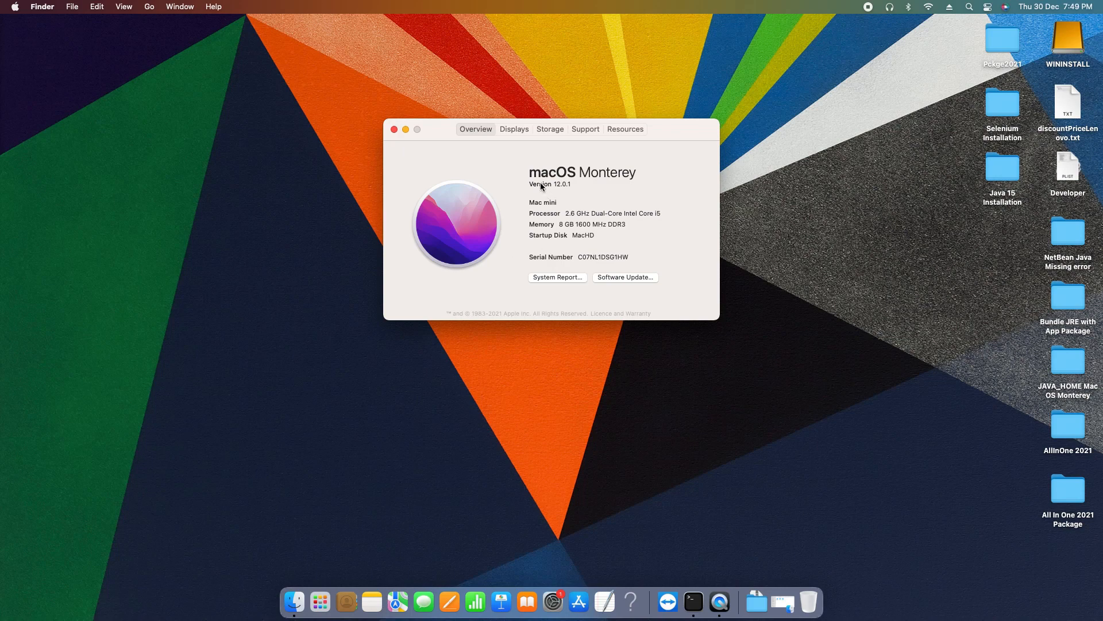
{"action": "mouse_move", "coordinate": [621, 182]}
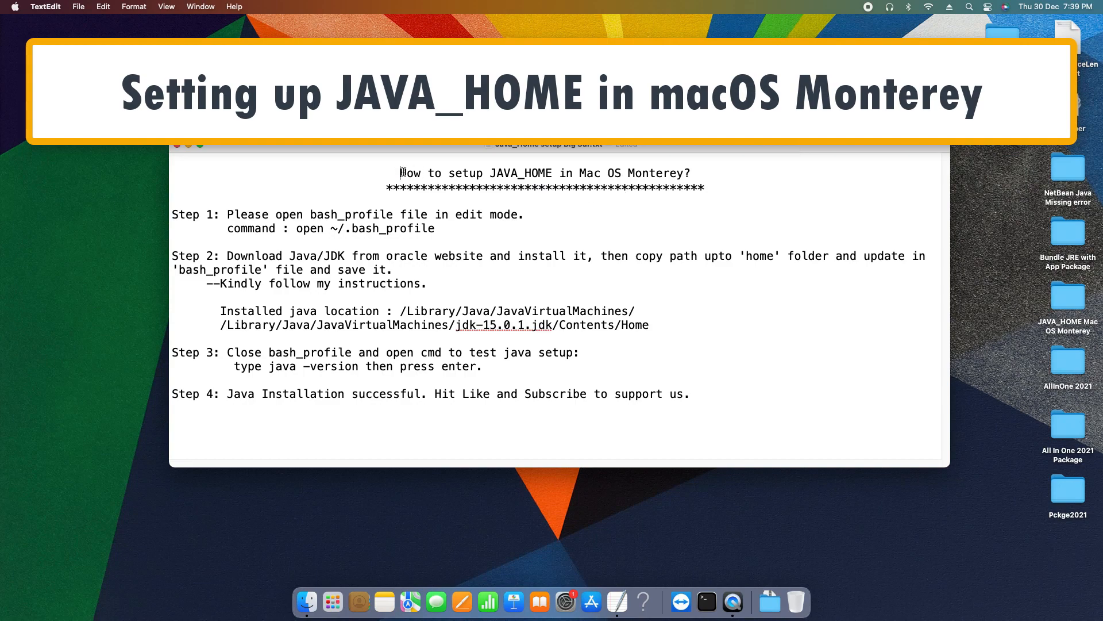
{"action": "triple_click", "coordinate": [545, 173]}
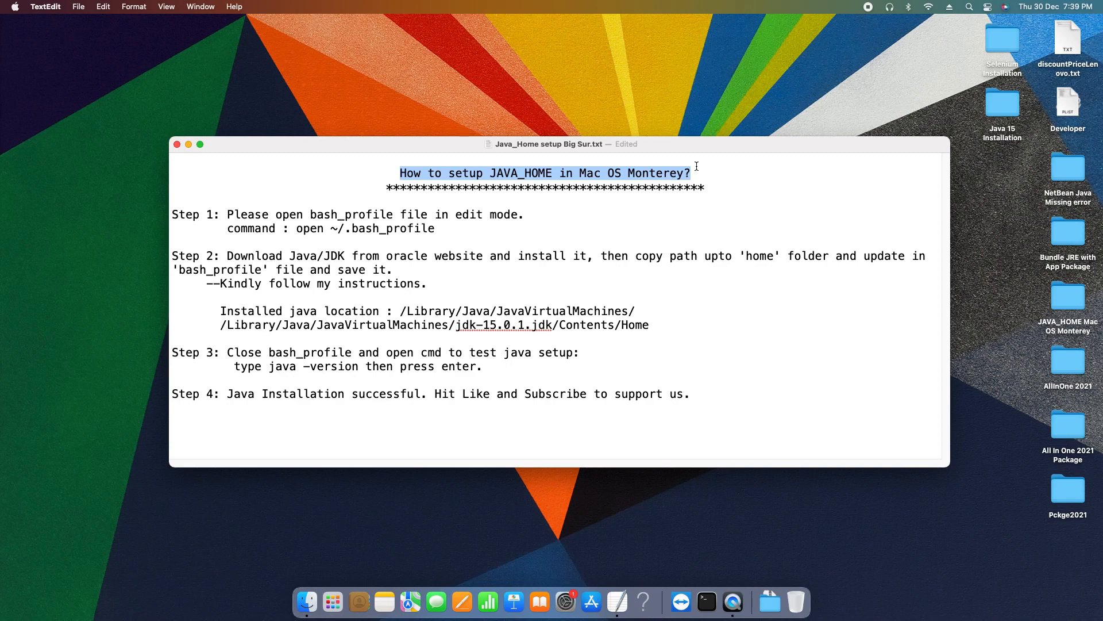
Review Step 1's command open ~/.bash_profile in the notes.
{"action": "left_click", "coordinate": [200, 145]}
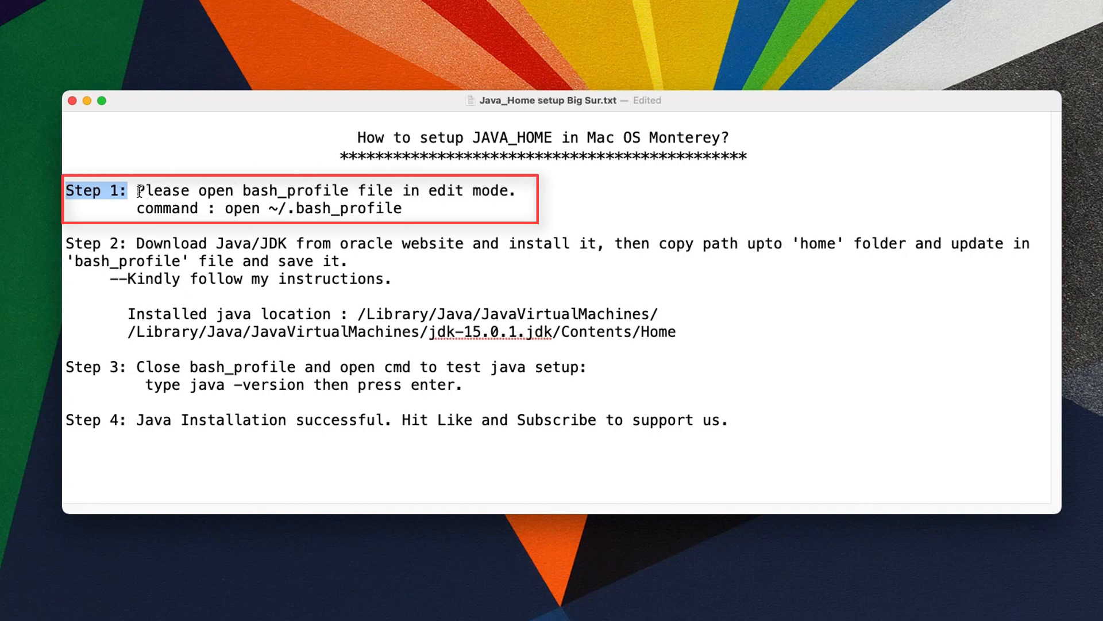
{"action": "left_click_drag", "start_coordinate": [139, 190], "coordinate": [515, 189]}
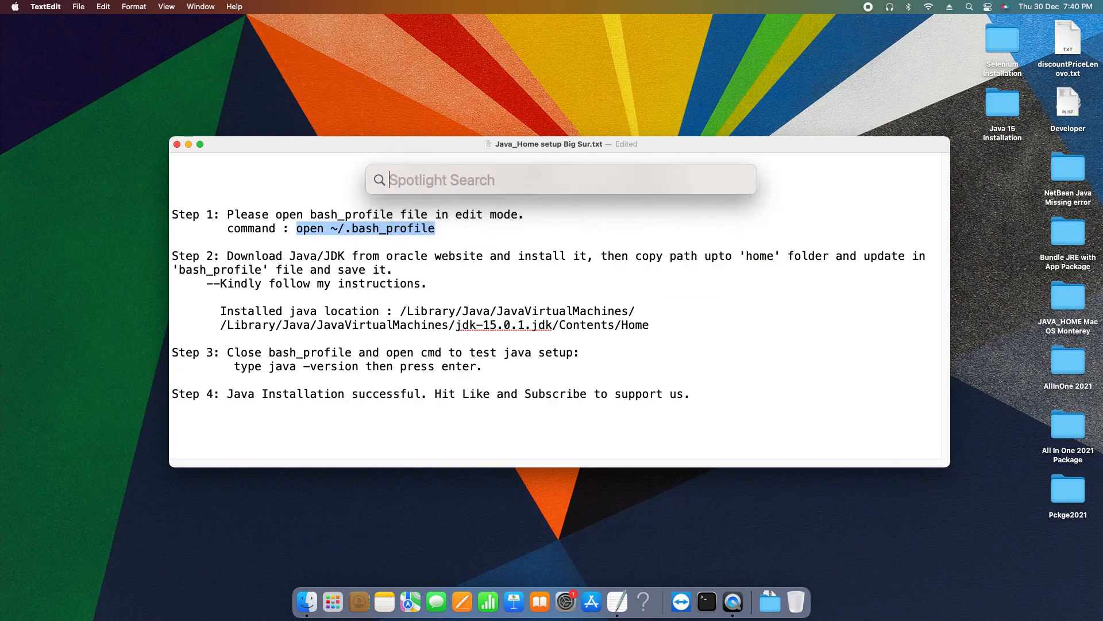
Launch Terminal from Spotlight and enter open ~/.bash_profile at the prompt.
{"action": "type", "text": "terminal"}
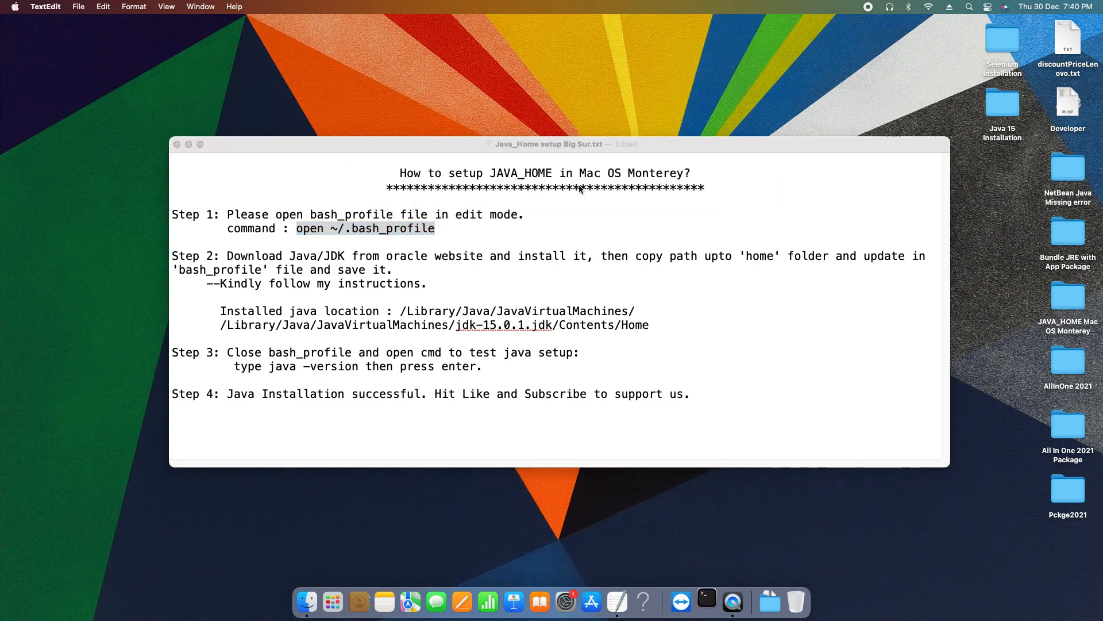
{"action": "left_click", "coordinate": [705, 601]}
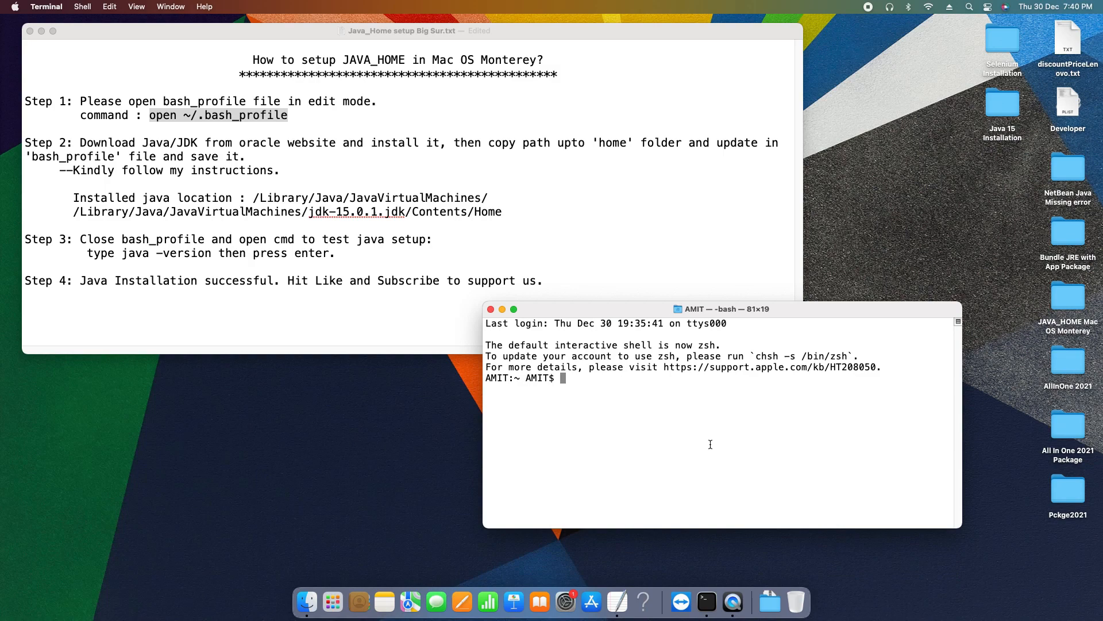
{"action": "type", "text": "op"}
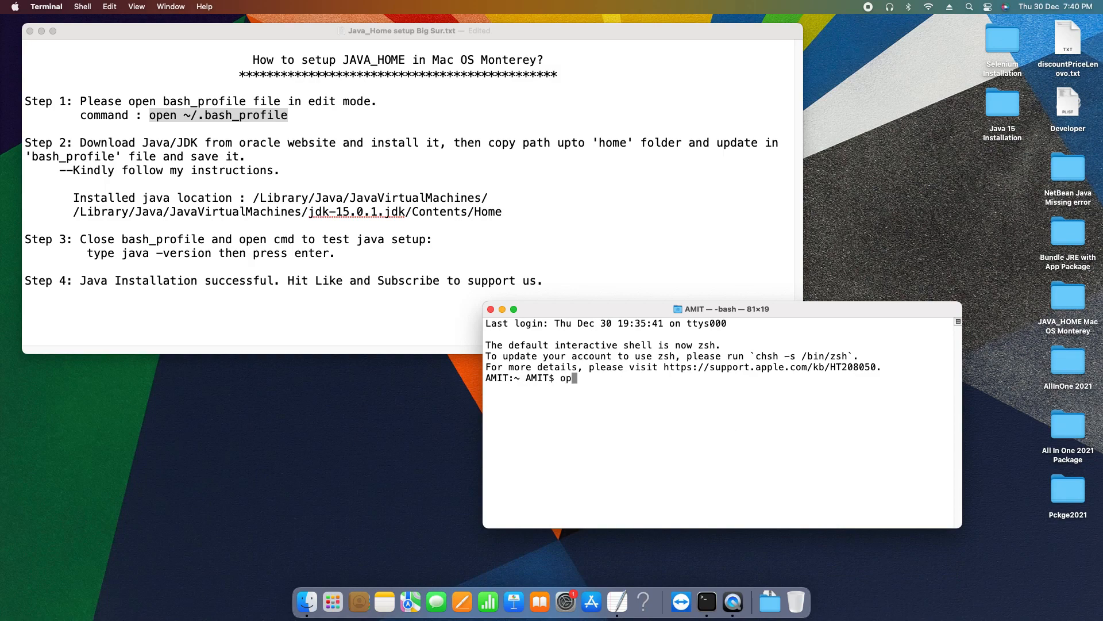
{"action": "type", "text": "en"}
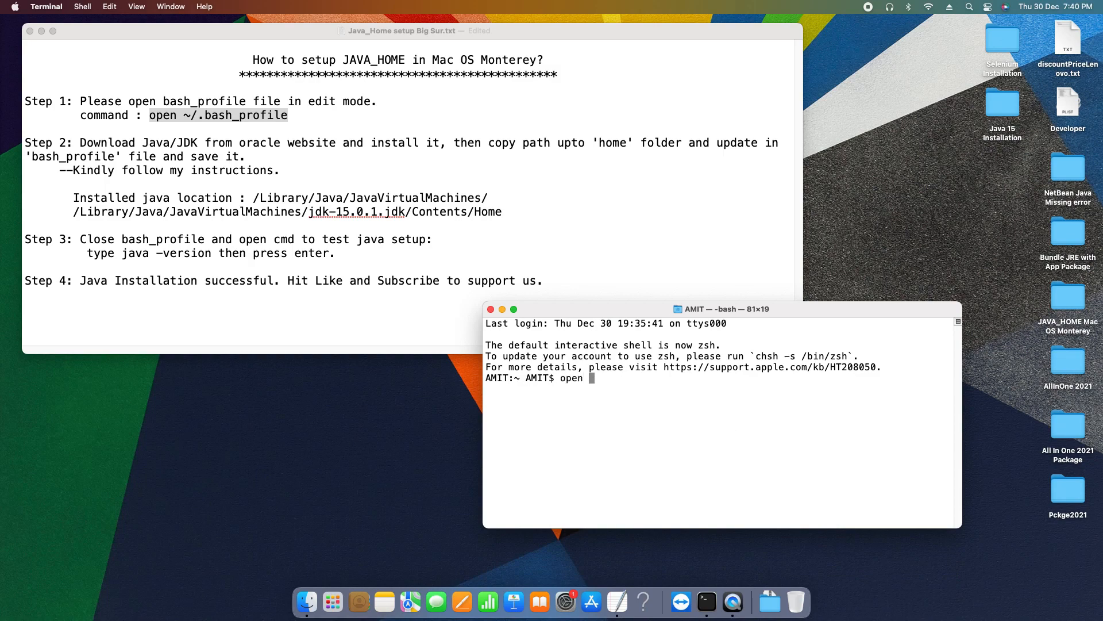
{"action": "type", "text": "~"}
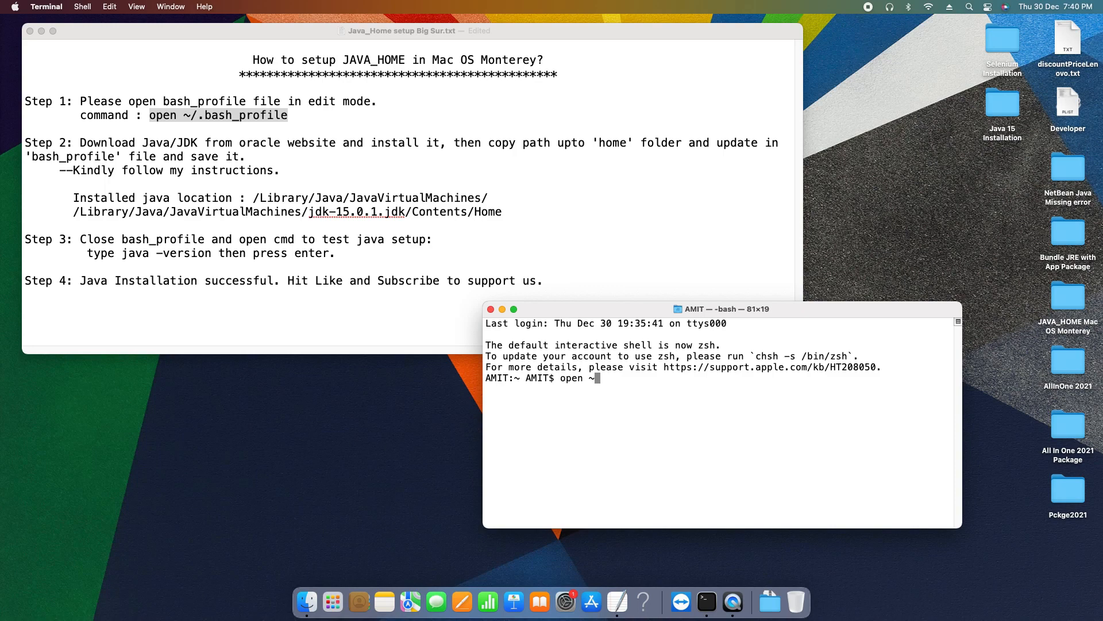
{"action": "type", "text": "/."}
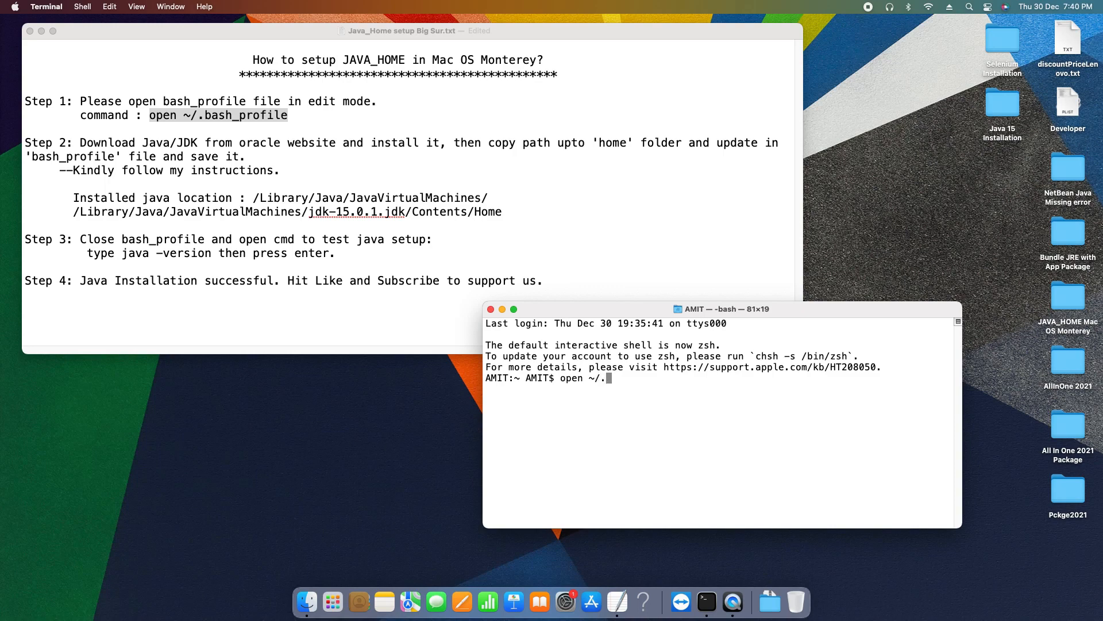
{"action": "type", "text": "bash"}
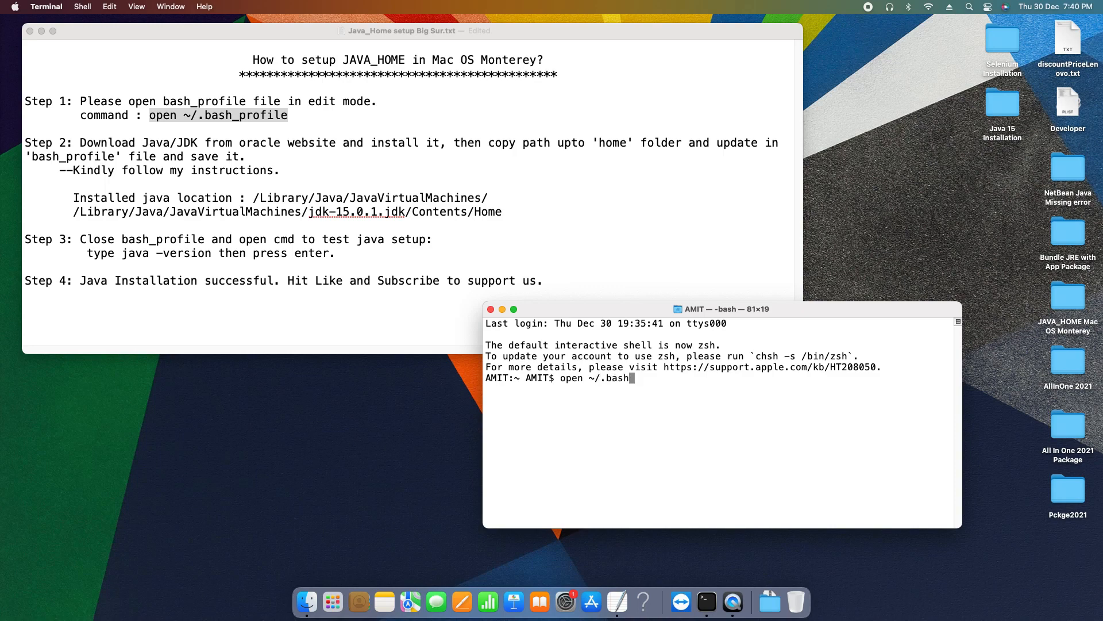
{"action": "type", "text": "_profile"}
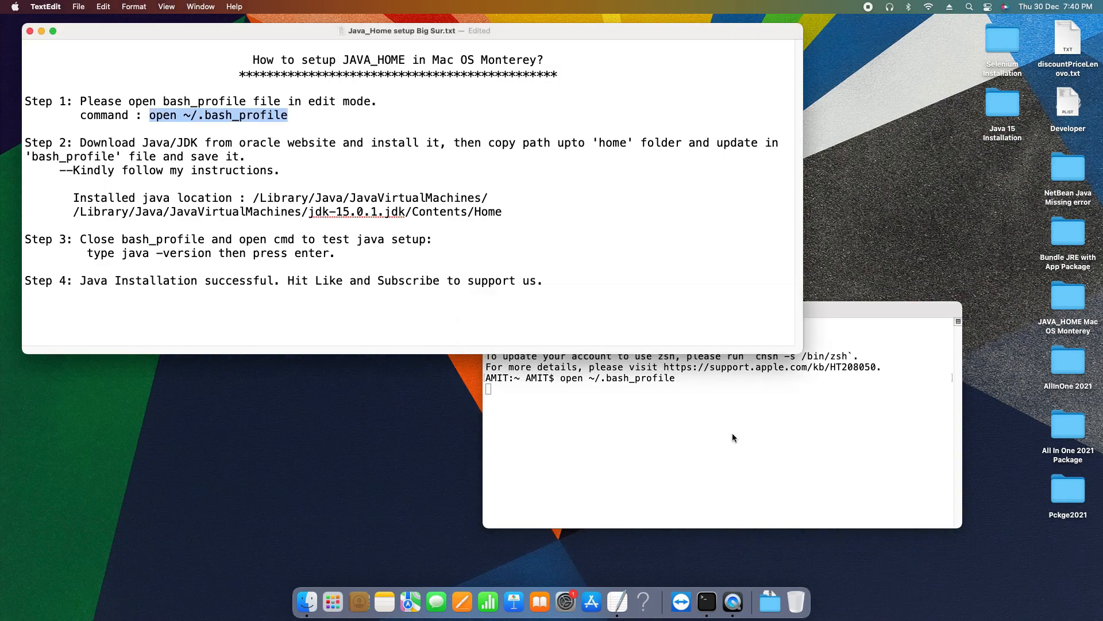
Run the command and arrange the .bash_profile, notes and Terminal windows side by side.
{"action": "key", "text": "Return"}
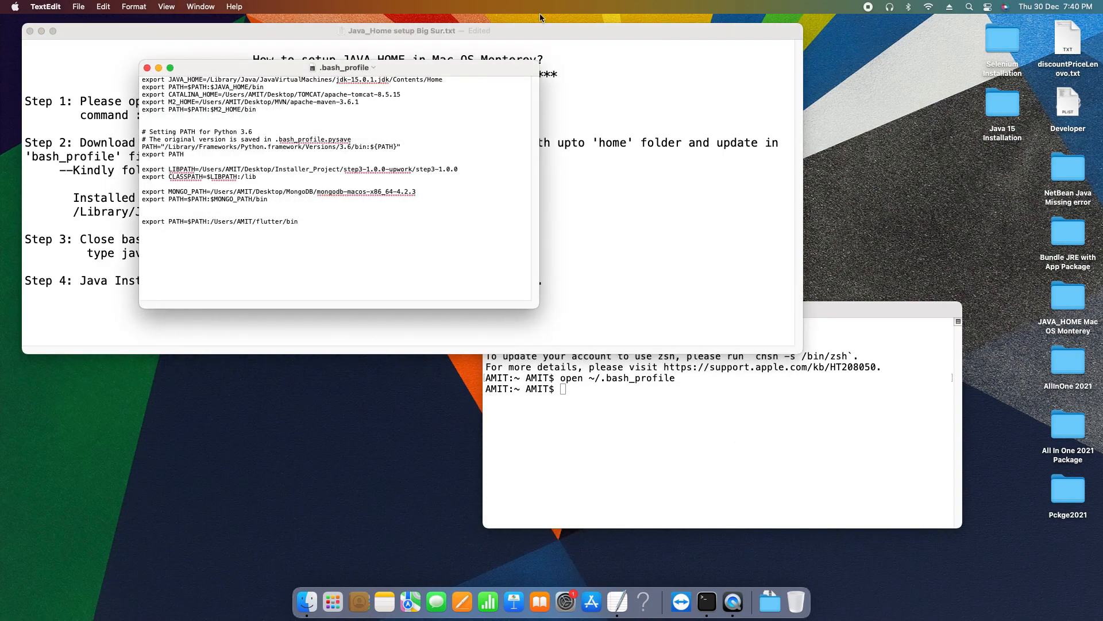
{"action": "left_click_drag", "start_coordinate": [345, 67], "coordinate": [385, 295]}
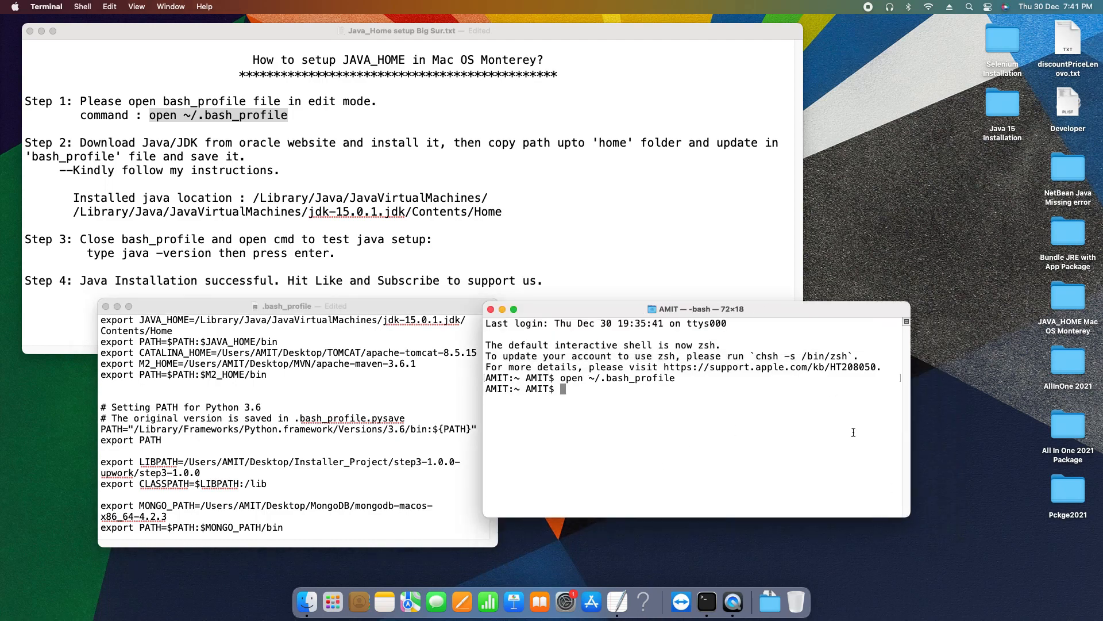
{"action": "left_click_drag", "start_coordinate": [697, 308], "coordinate": [859, 189]}
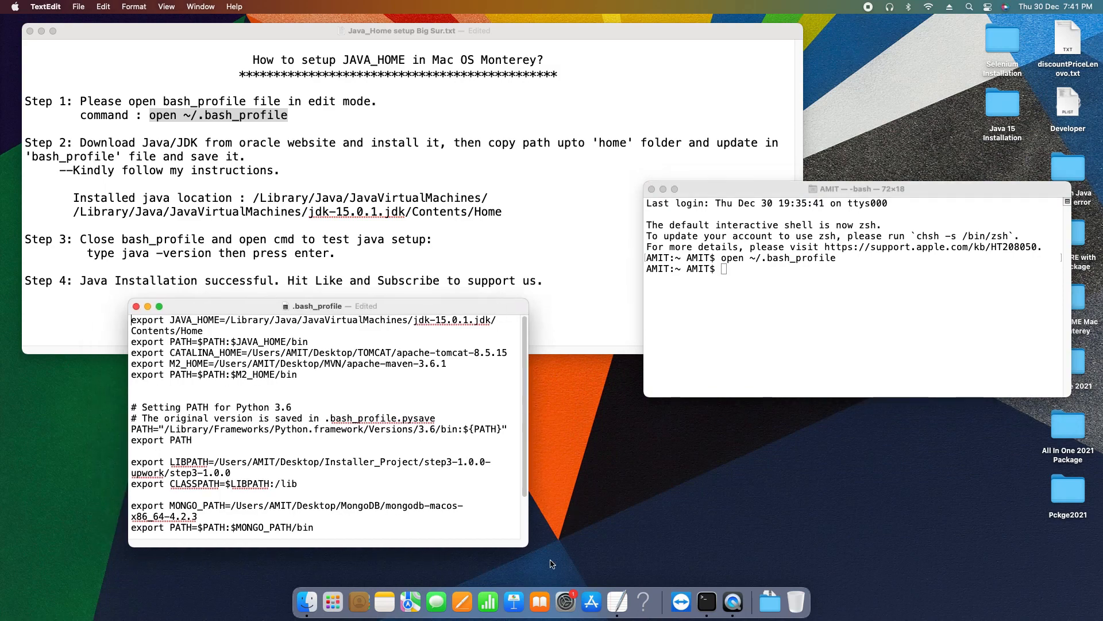
{"action": "left_click_drag", "start_coordinate": [528, 550], "coordinate": [739, 558]}
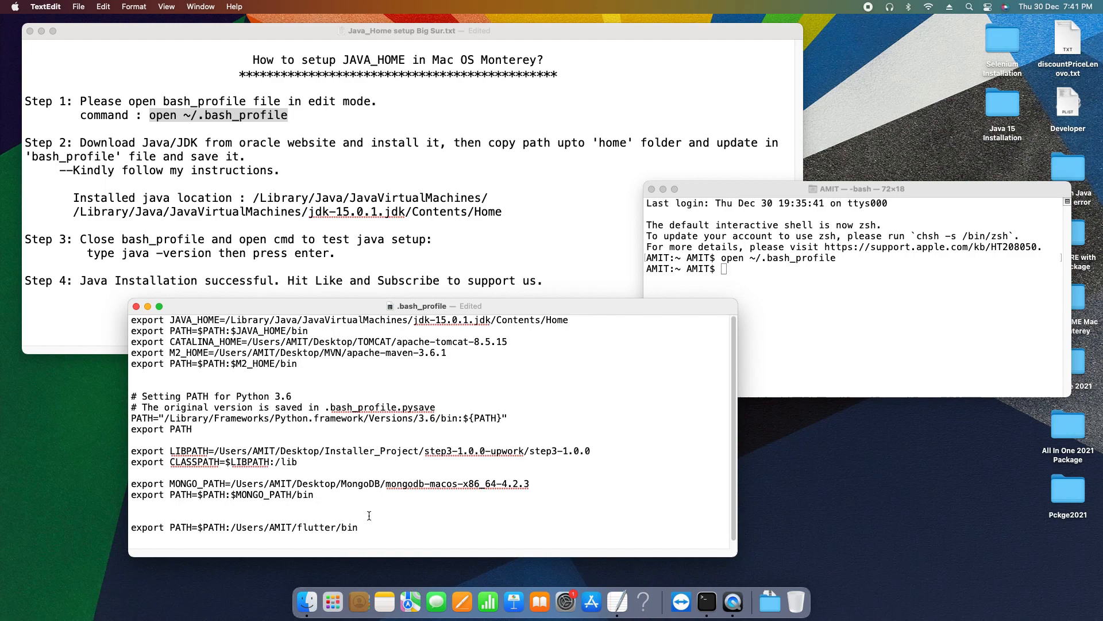
Separate the JAVA_HOME and PATH export lines with a blank line and select the old JAVA_HOME value.
{"action": "left_click_drag", "start_coordinate": [161, 353], "coordinate": [530, 484]}
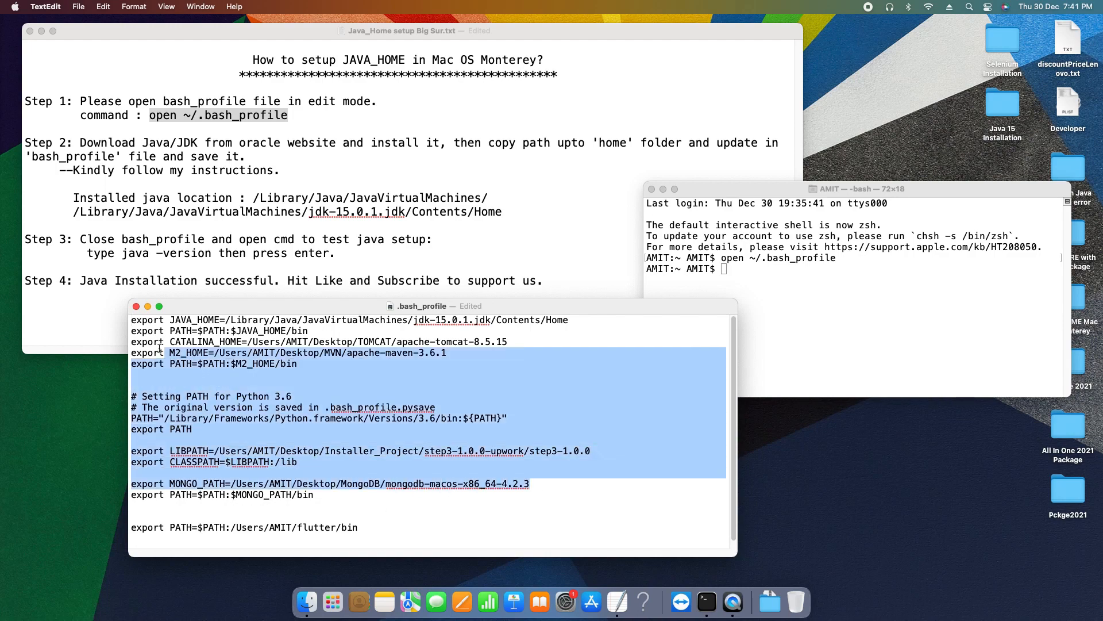
{"action": "left_click", "coordinate": [334, 476]}
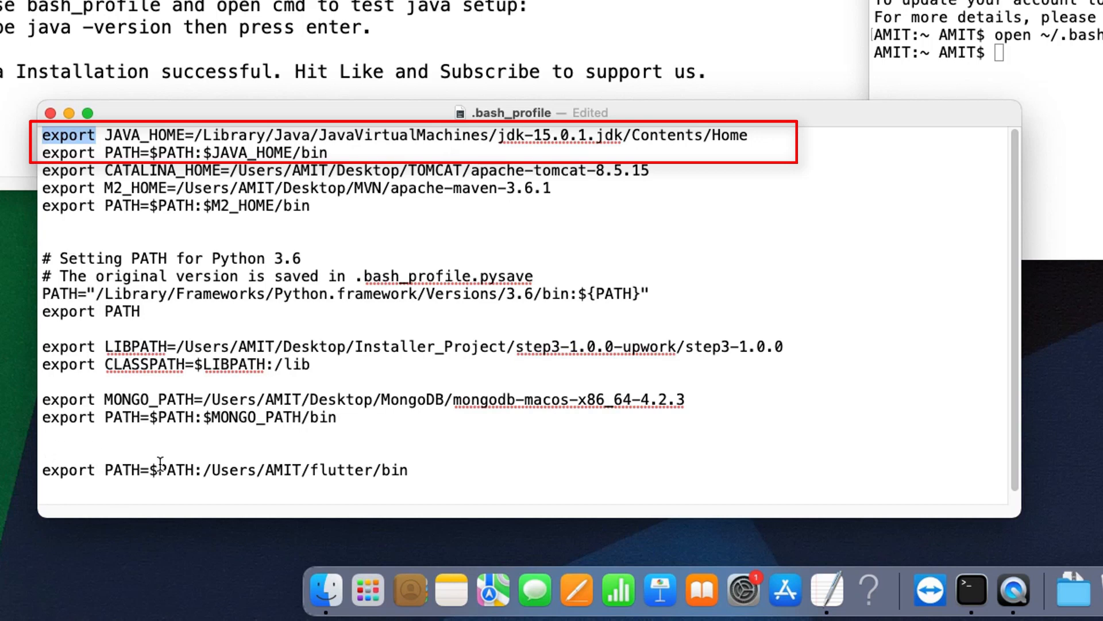
{"action": "double_click", "coordinate": [141, 134]}
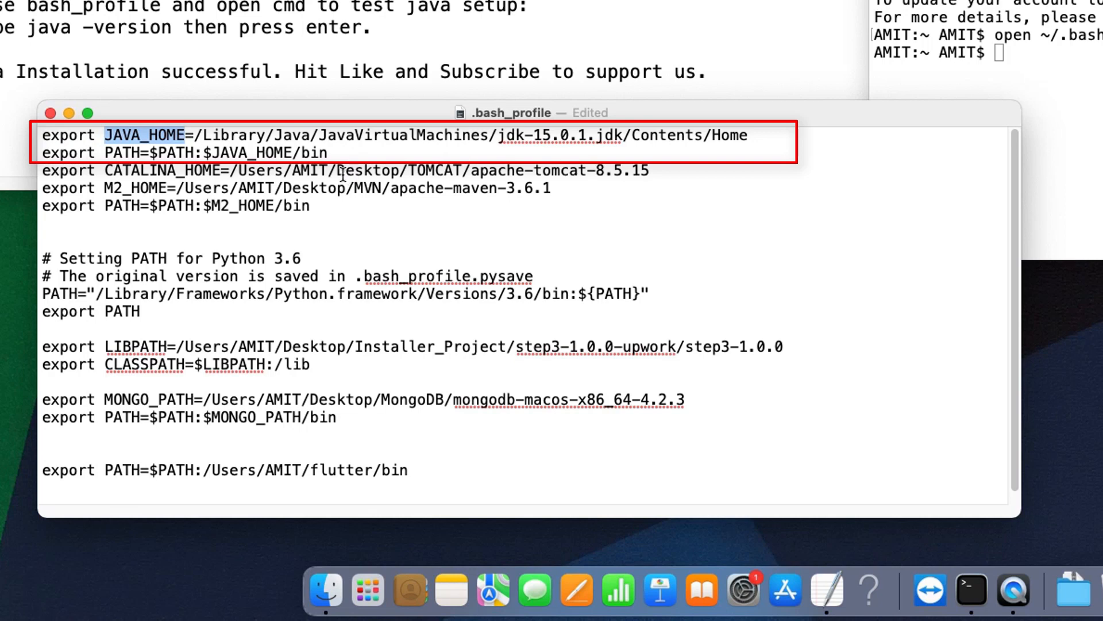
{"action": "left_click", "coordinate": [328, 153]}
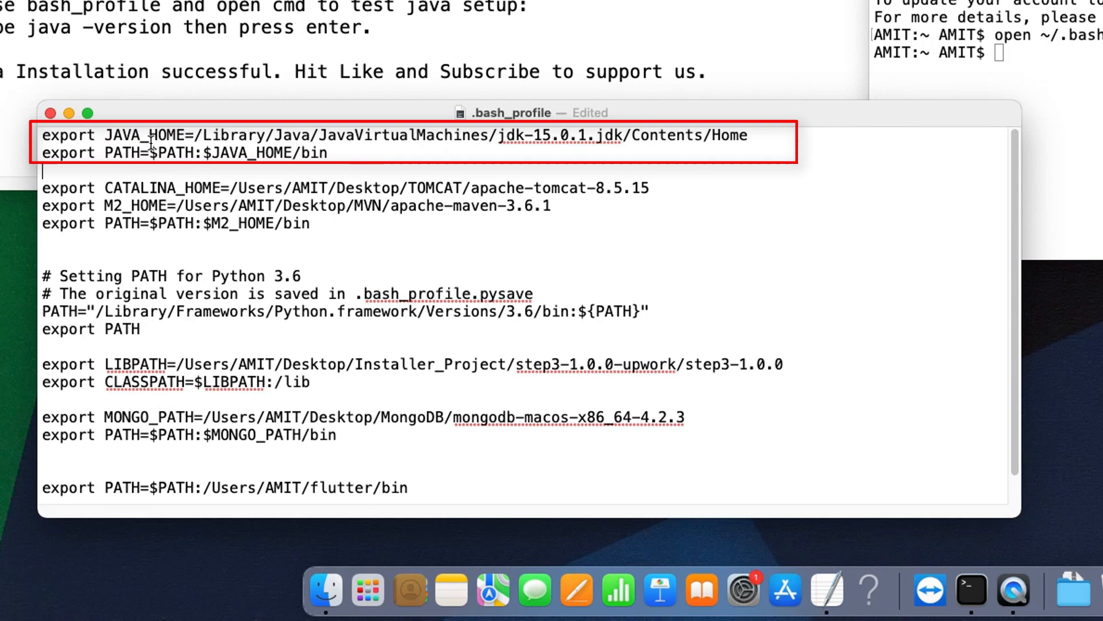
{"action": "double_click", "coordinate": [144, 134]}
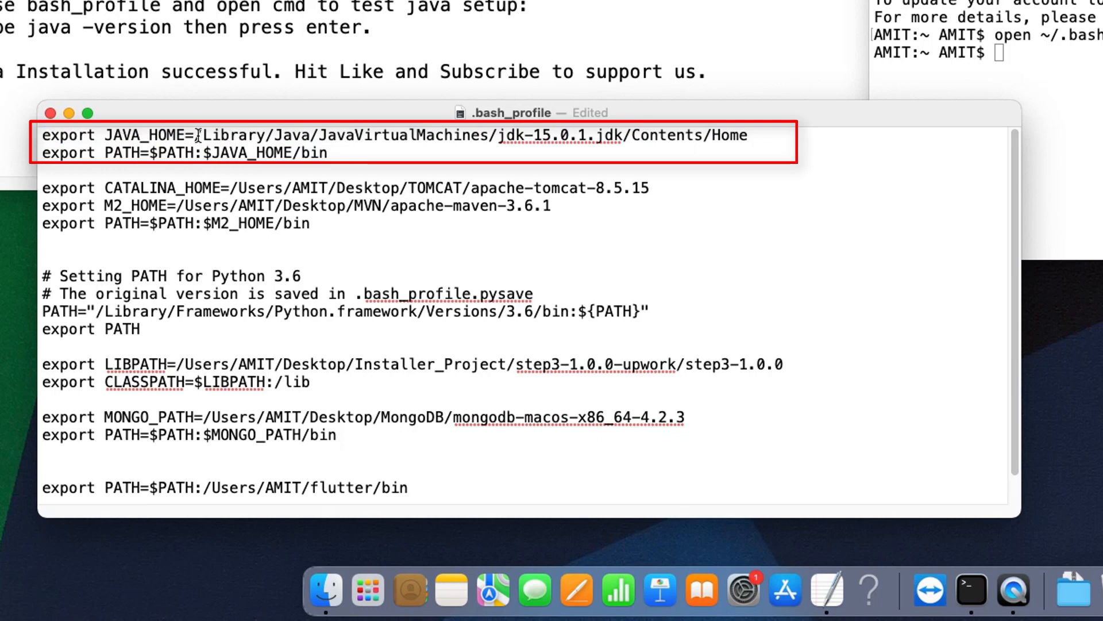
{"action": "left_click_drag", "start_coordinate": [195, 136], "coordinate": [457, 135]}
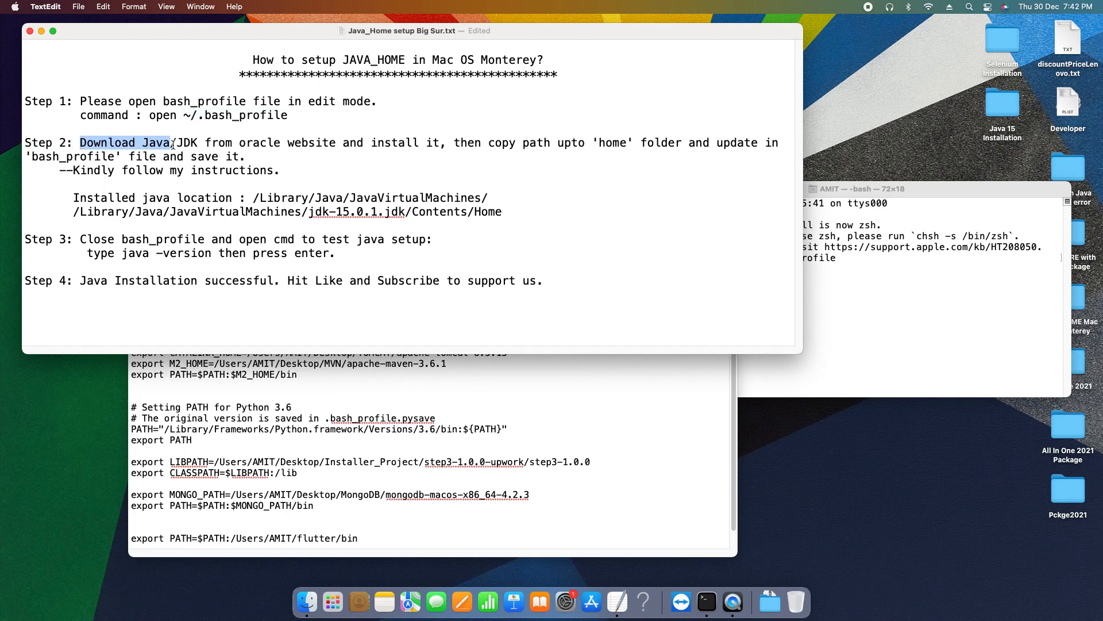
Read Step 2 of the notes and select the /Library/Java/JavaVirtualMachines/ path to copy.
{"action": "left_click_drag", "start_coordinate": [77, 143], "coordinate": [337, 142]}
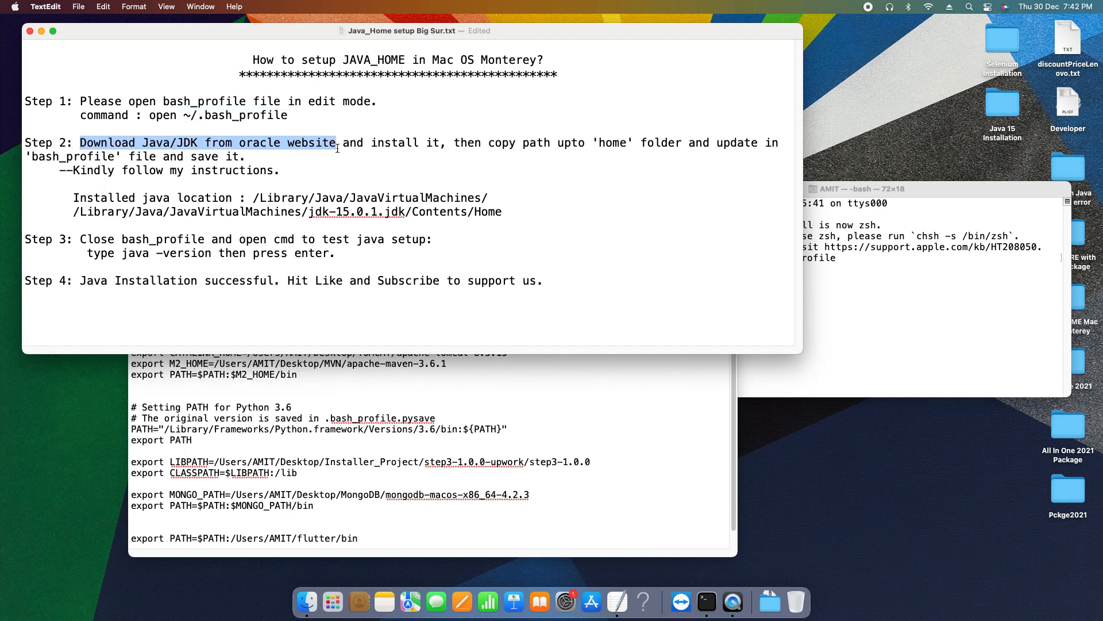
{"action": "left_click_drag", "start_coordinate": [338, 142], "coordinate": [440, 143]}
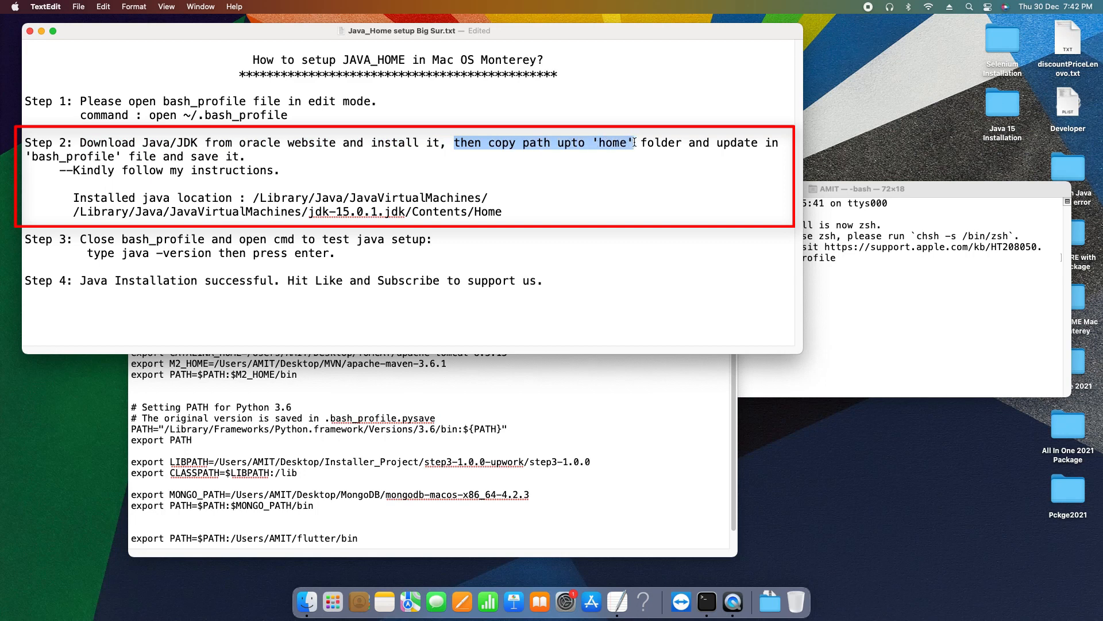
{"action": "left_click_drag", "start_coordinate": [633, 143], "coordinate": [781, 143]}
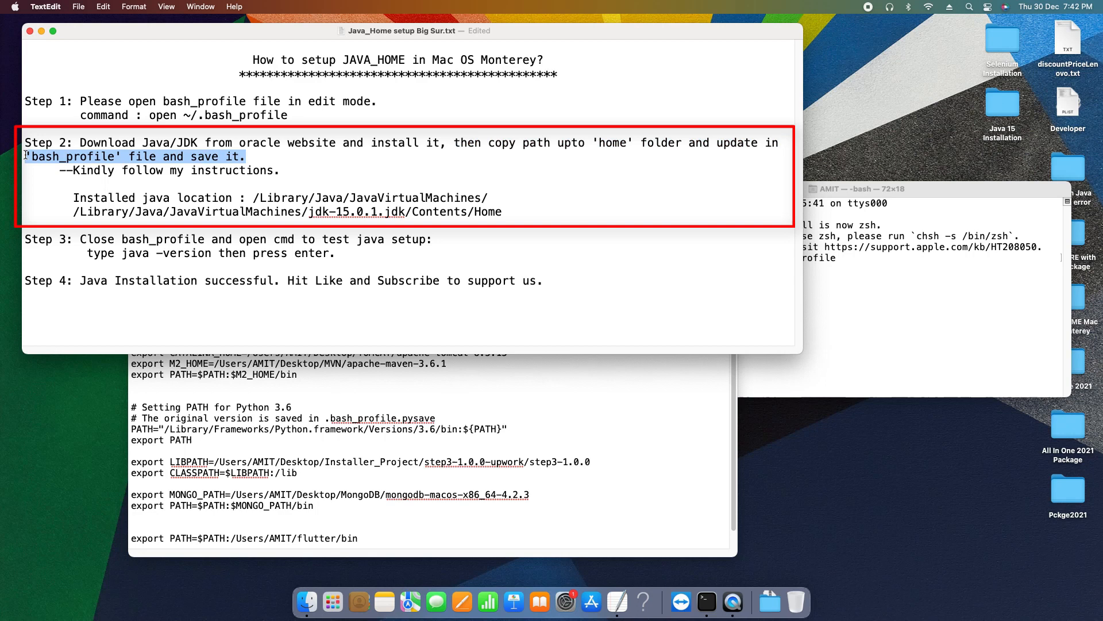
{"action": "left_click_drag", "start_coordinate": [24, 156], "coordinate": [212, 170]}
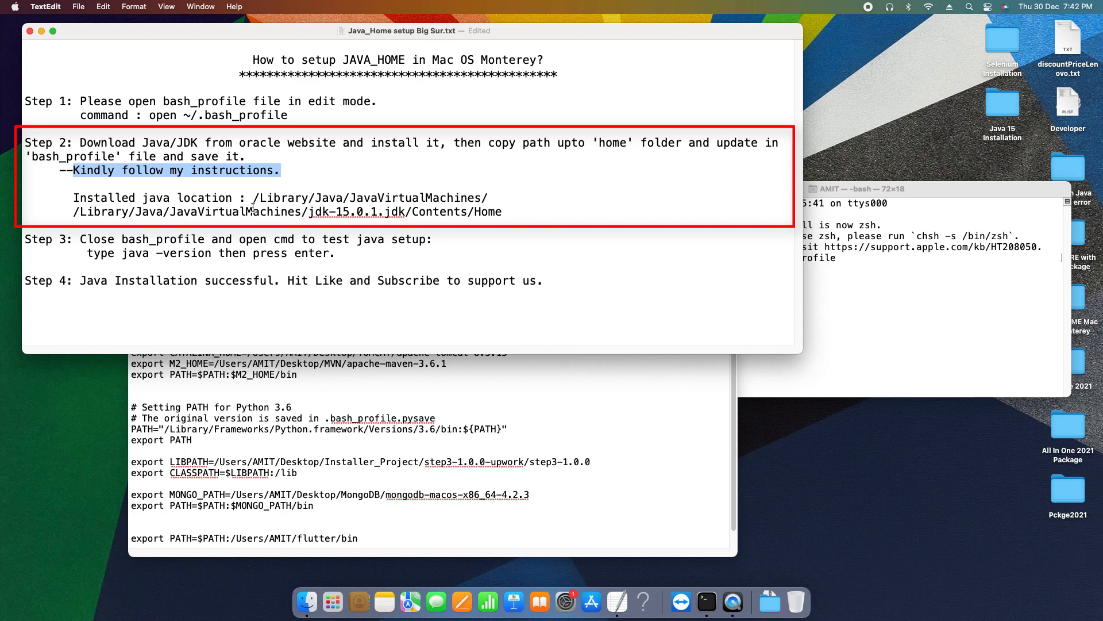
{"action": "left_click", "coordinate": [253, 198]}
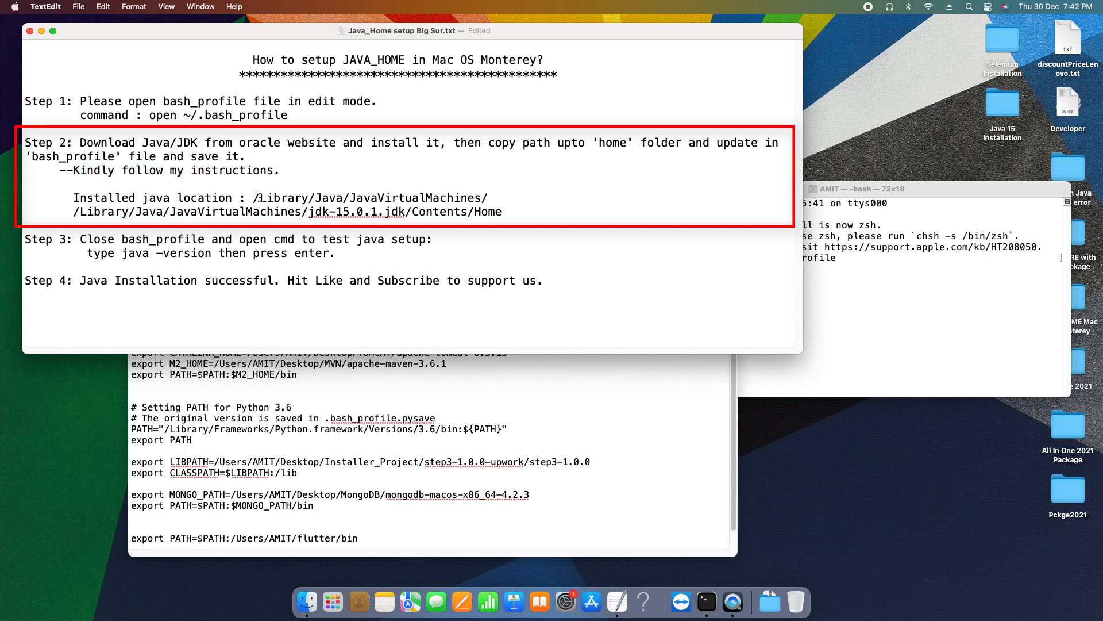
{"action": "left_click_drag", "start_coordinate": [253, 197], "coordinate": [487, 198]}
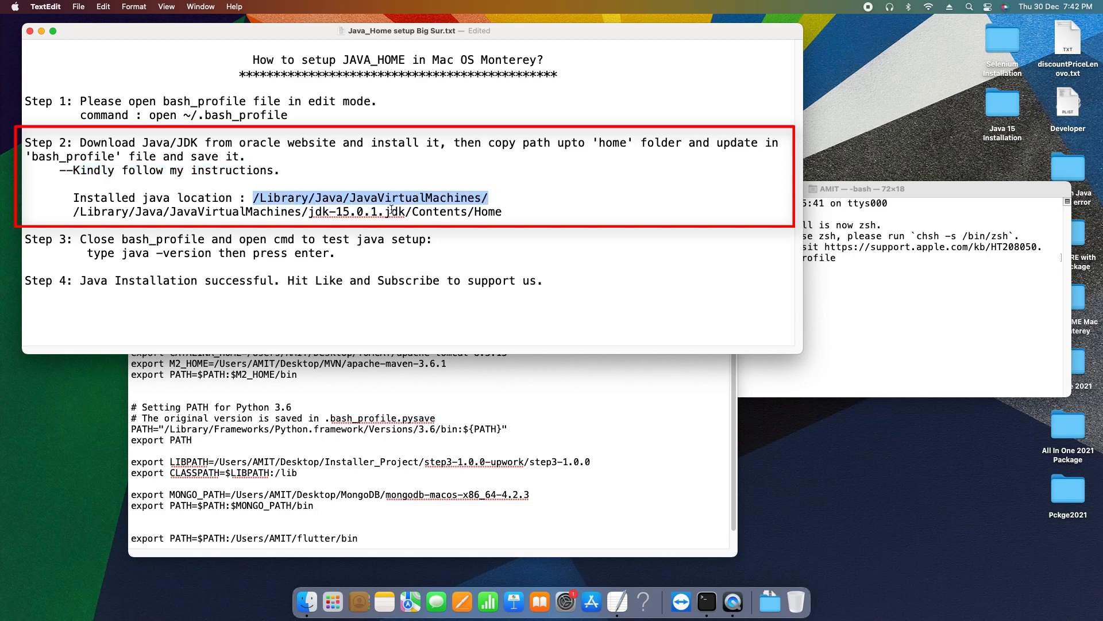
{"action": "mouse_move", "coordinate": [414, 198]}
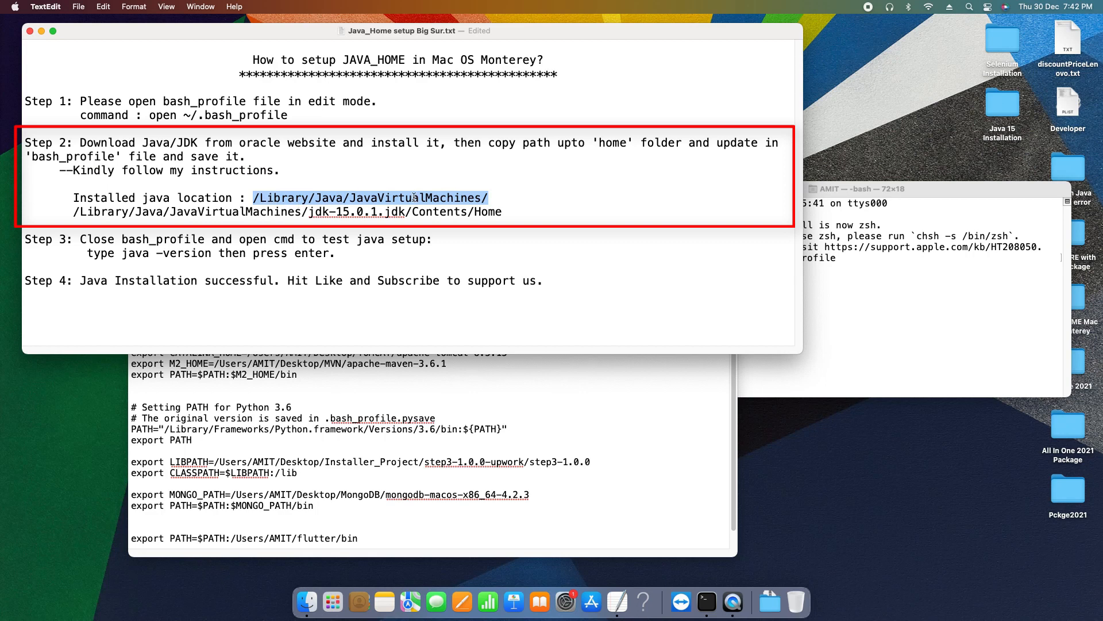
{"action": "mouse_move", "coordinate": [495, 204]}
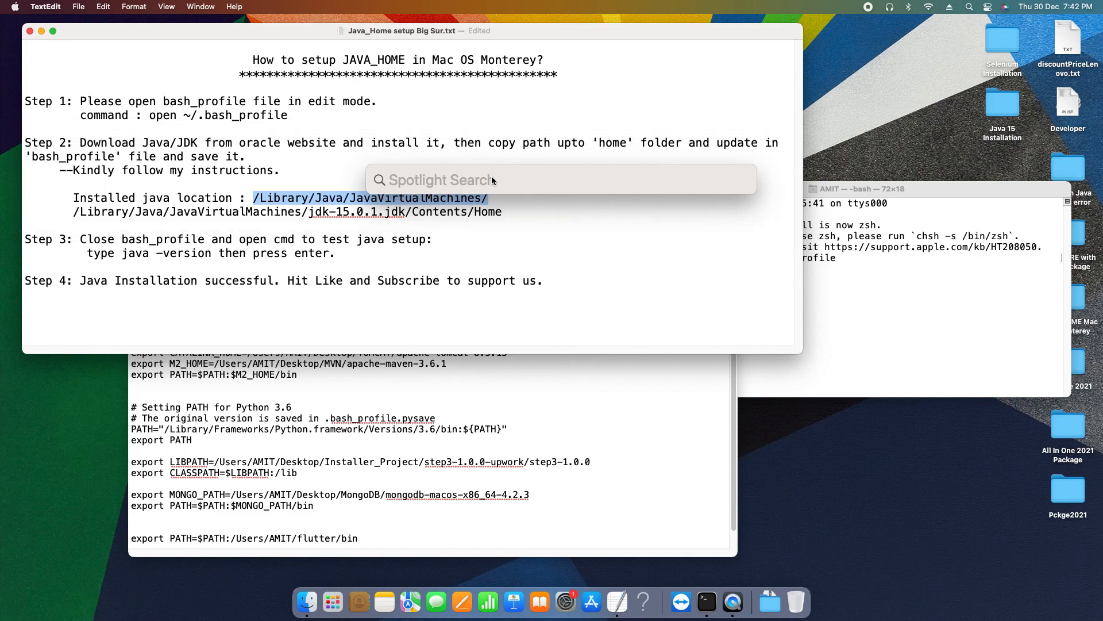
Go to /Library/Java/JavaVirtualMachines/ via Spotlight and pick the jdk1.8.0_131.jdk folder among the installed JDKs.
{"action": "type", "text": "/Library/Java/JavaVirtualMachines/"}
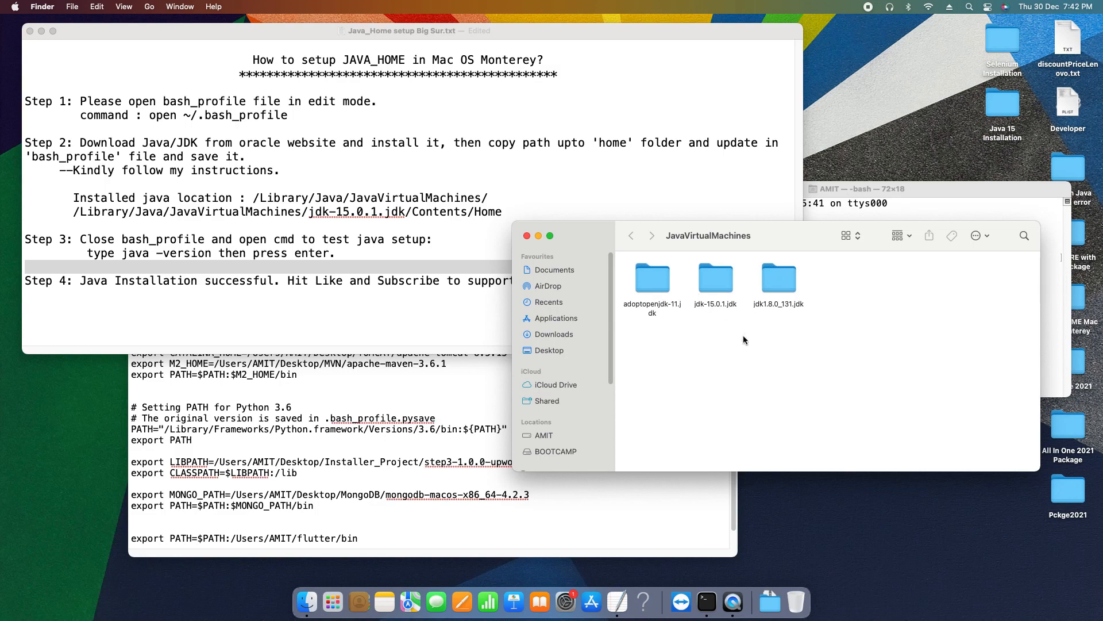
{"action": "left_click", "coordinate": [652, 278]}
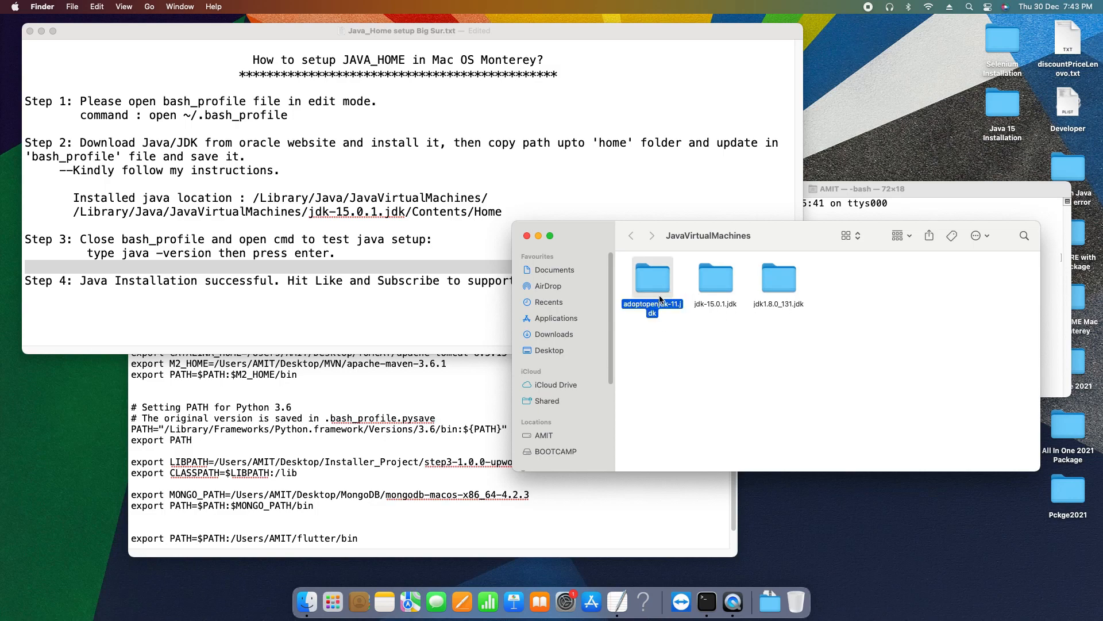
{"action": "left_click", "coordinate": [715, 277]}
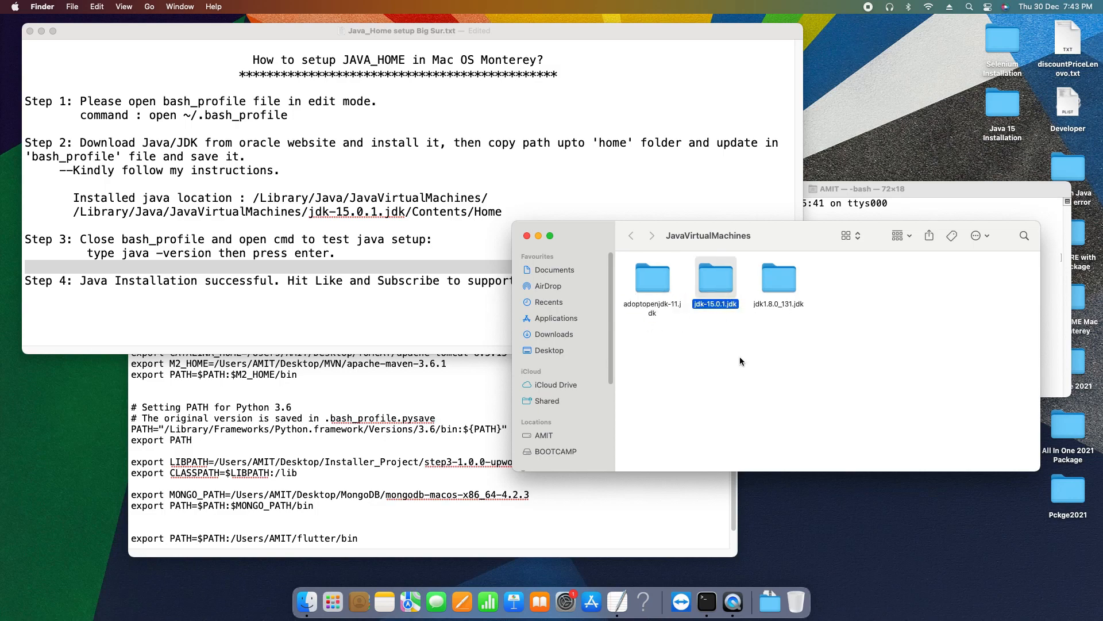
{"action": "left_click", "coordinate": [778, 277]}
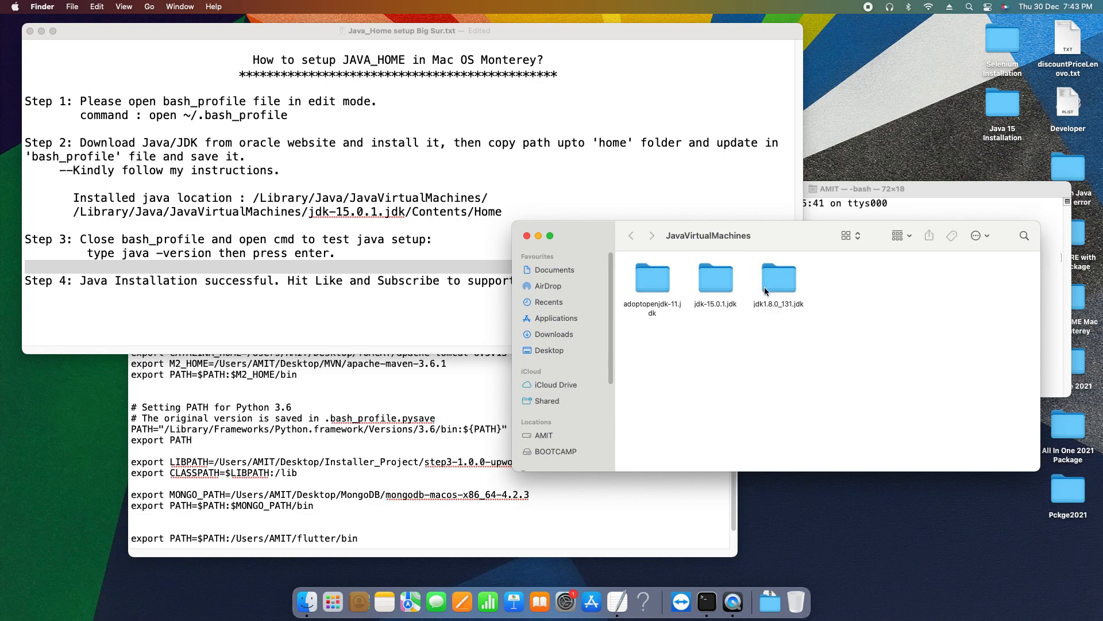
{"action": "left_click", "coordinate": [778, 278]}
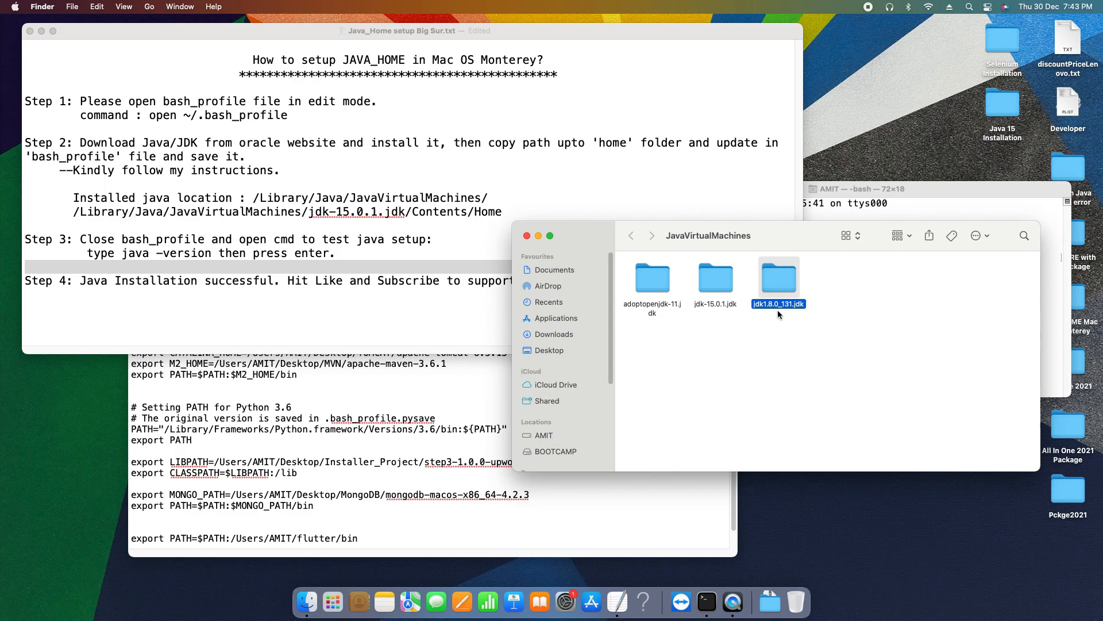
{"action": "mouse_move", "coordinate": [792, 311]}
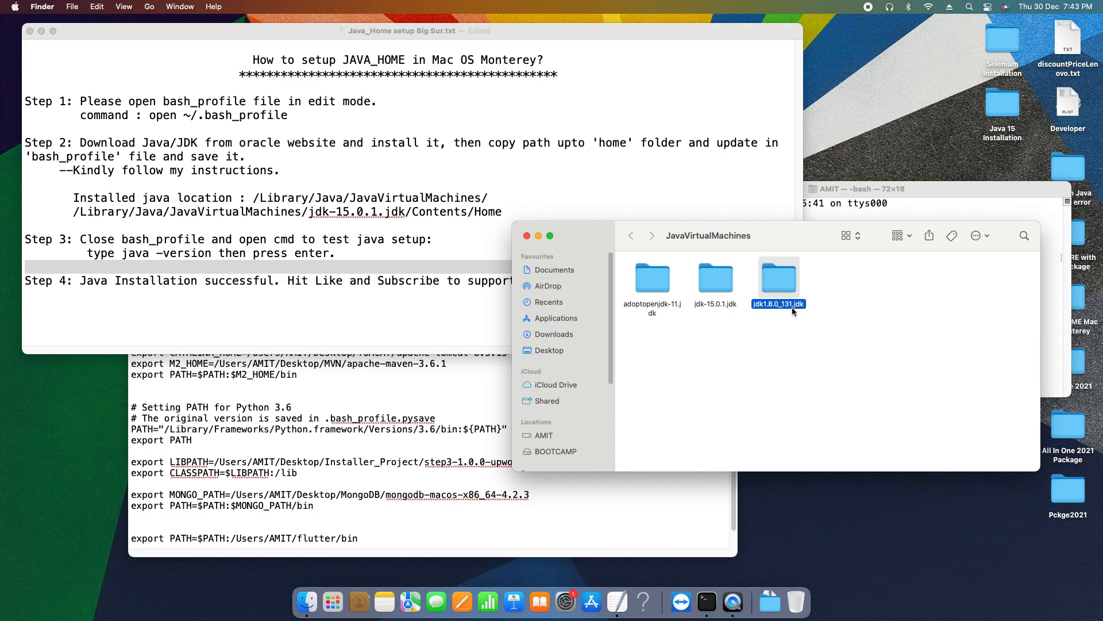
{"action": "mouse_move", "coordinate": [733, 313]}
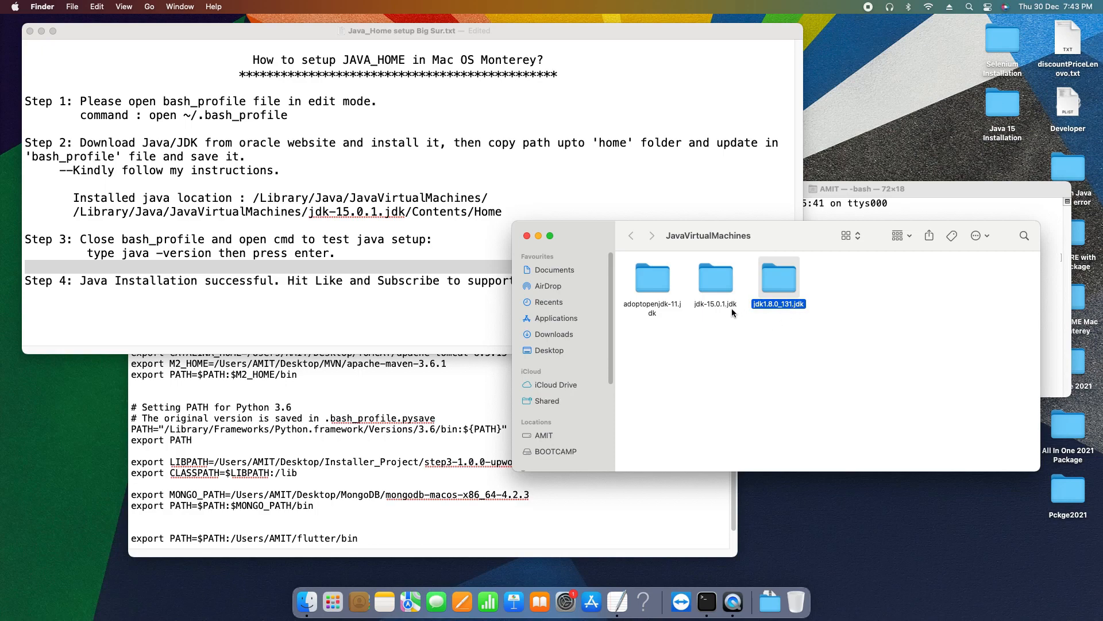
{"action": "mouse_move", "coordinate": [721, 311]}
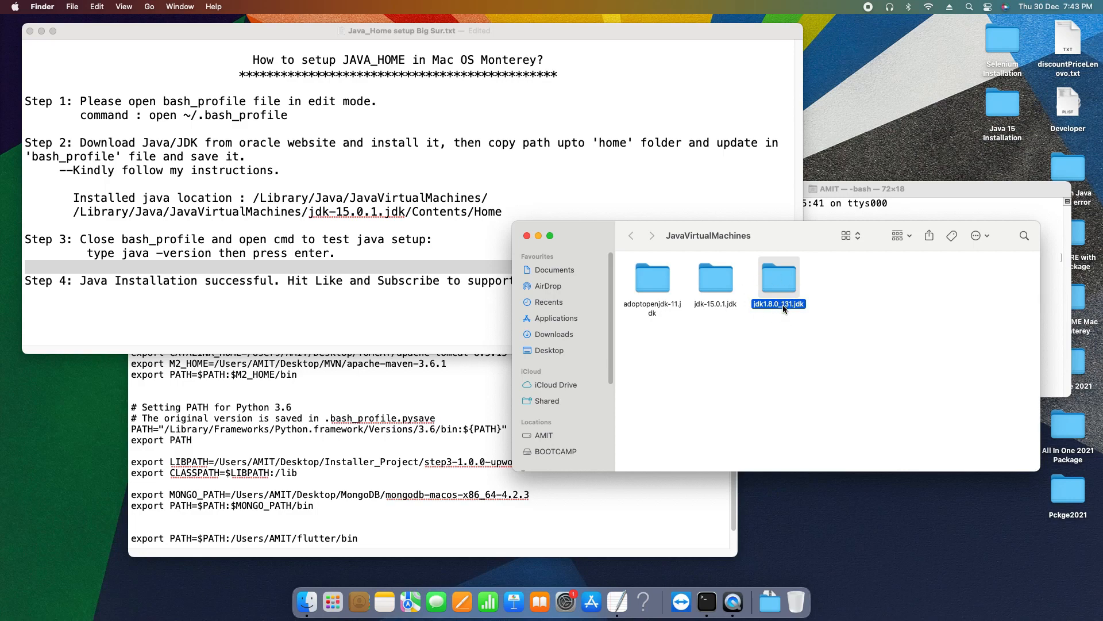
{"action": "right_click", "coordinate": [778, 275]}
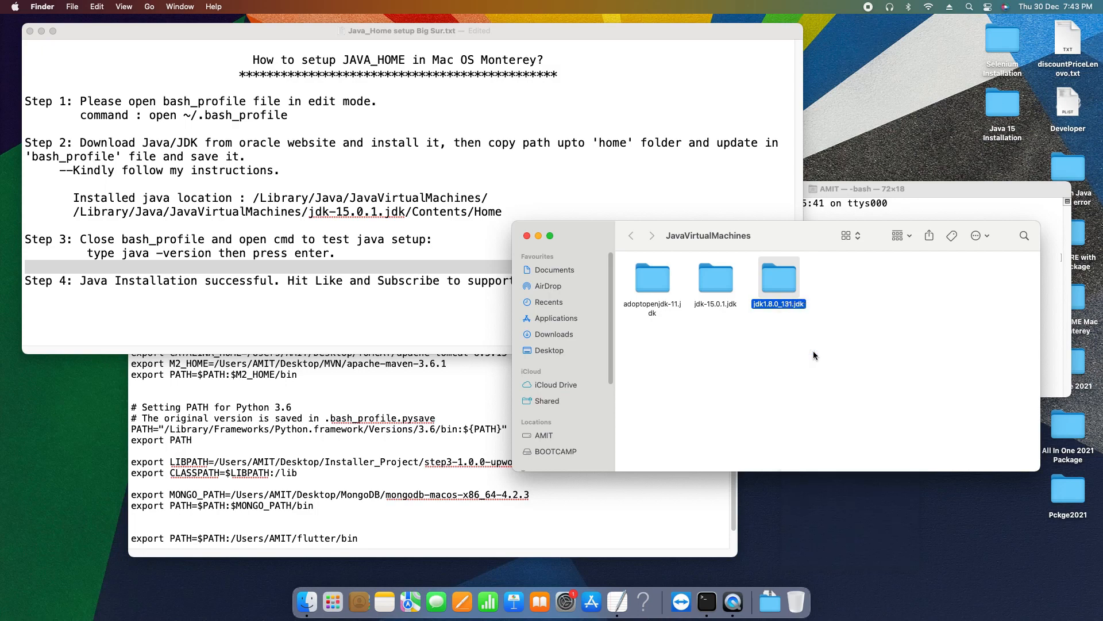
{"action": "left_click", "coordinate": [778, 275]}
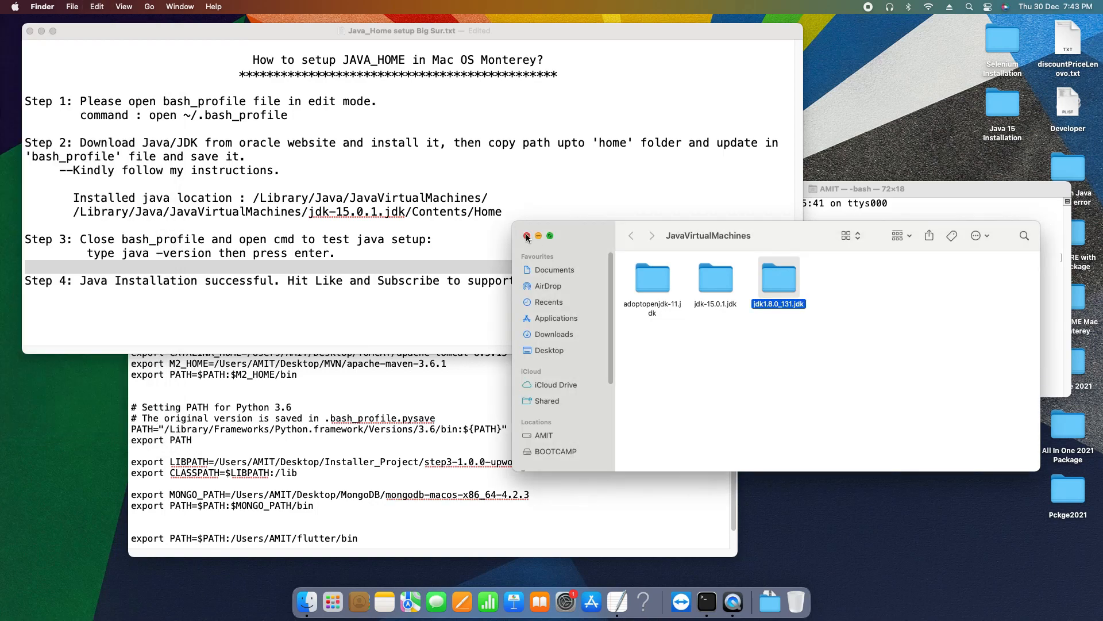
Make the JAVA_HOME line read /Library/Java/JavaVirtualMachines and recheck the jdk1.8.0_131.jdk folder.
{"action": "left_click", "coordinate": [527, 236]}
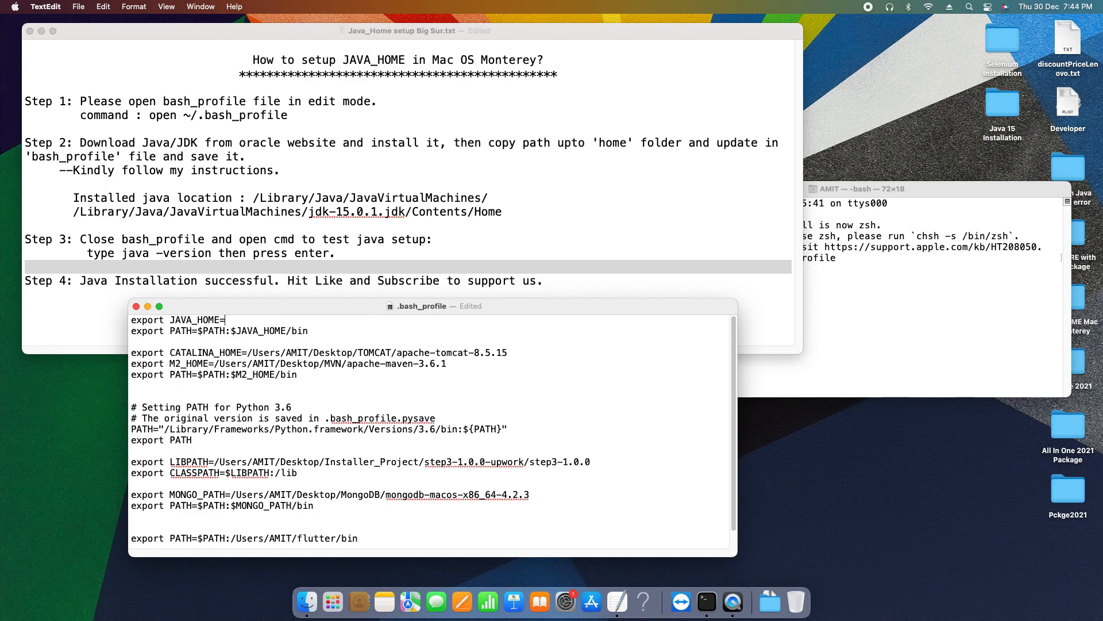
{"action": "type", "text": "/Library/Java/JavaVirtualMachines/"}
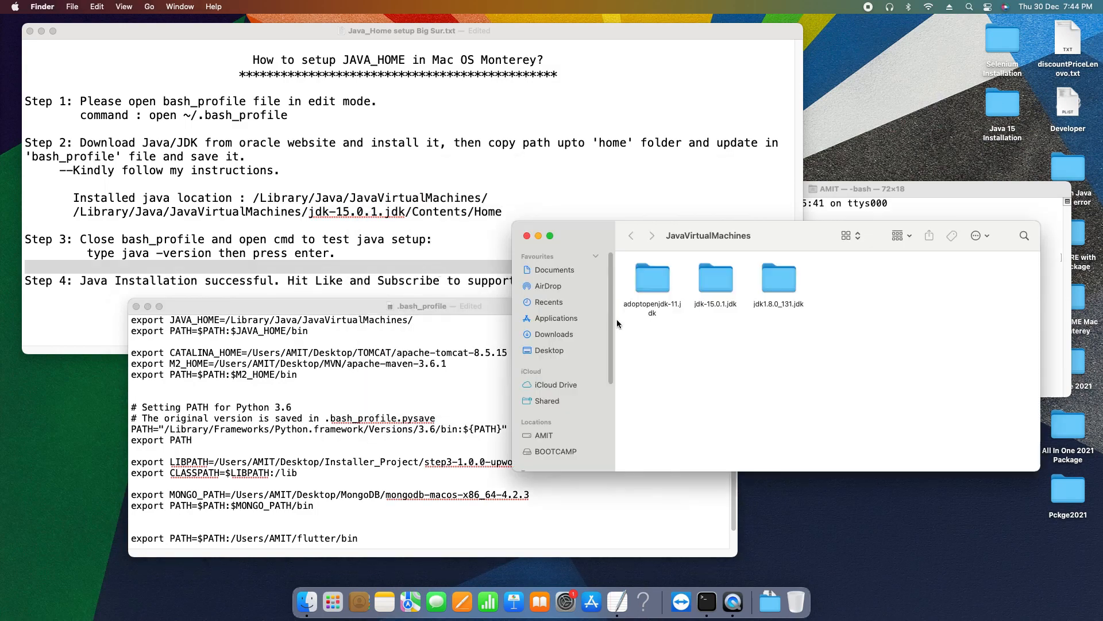
{"action": "left_click", "coordinate": [778, 277]}
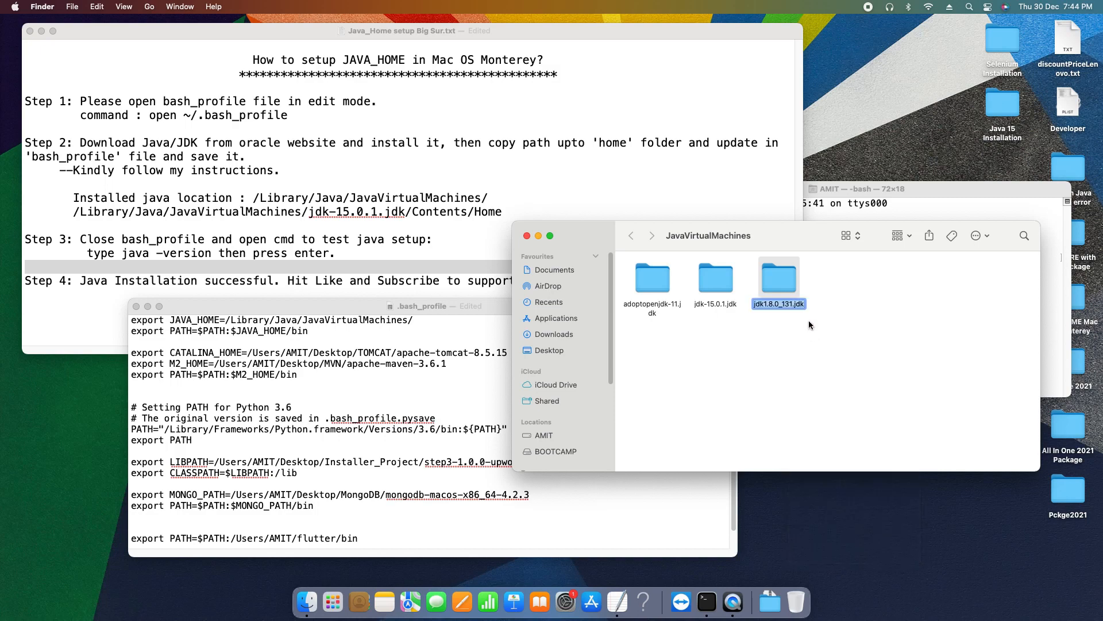
{"action": "mouse_move", "coordinate": [827, 347]}
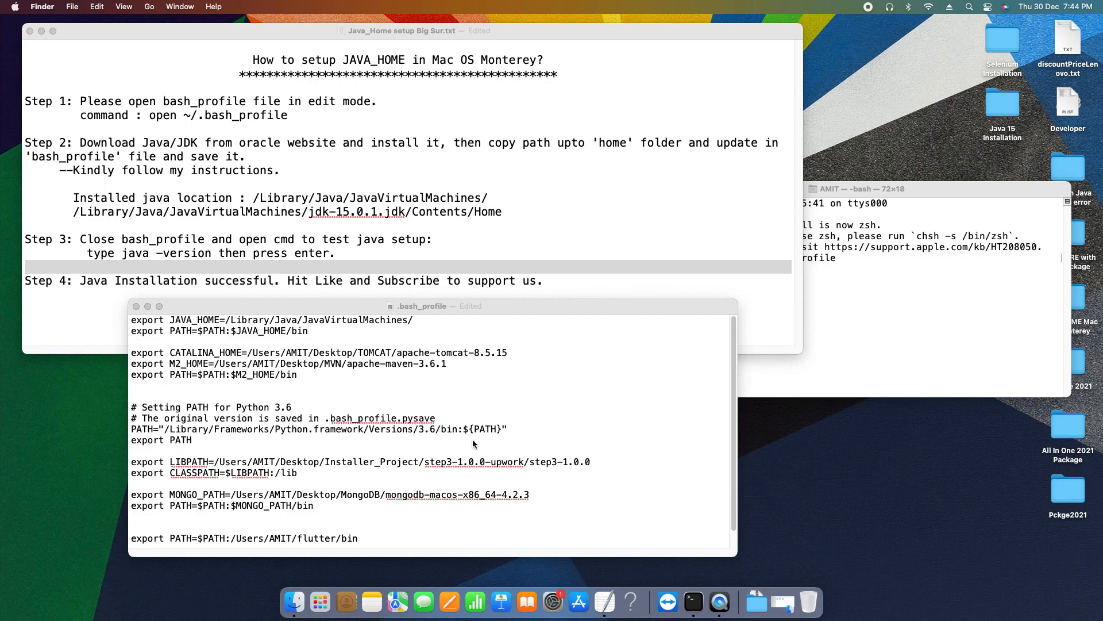
Complete the JAVA_HOME value with jdk1.8.0_131.jdk/Contents/Home and review the export lines.
{"action": "left_click", "coordinate": [418, 324]}
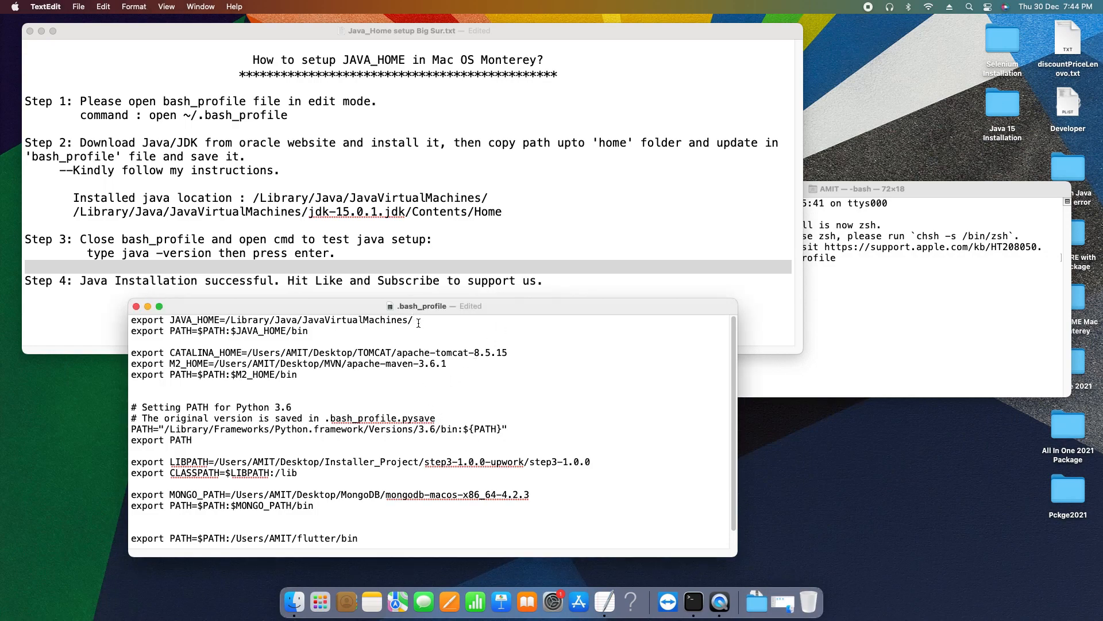
{"action": "type", "text": "jdk1.8.0_131.jdk"}
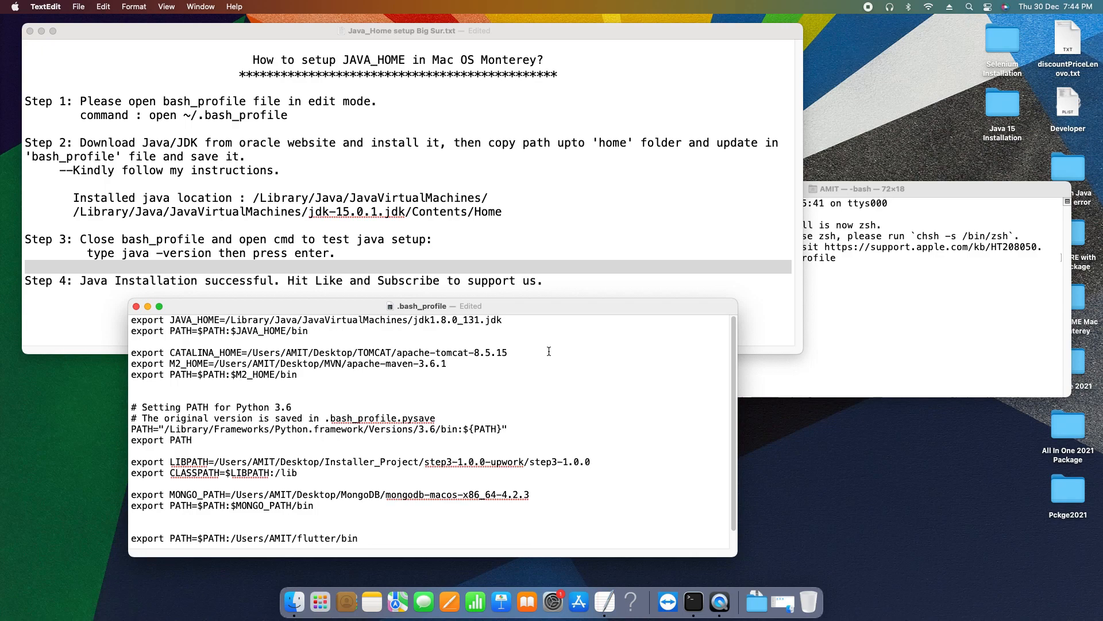
{"action": "type", "text": "/Cont"}
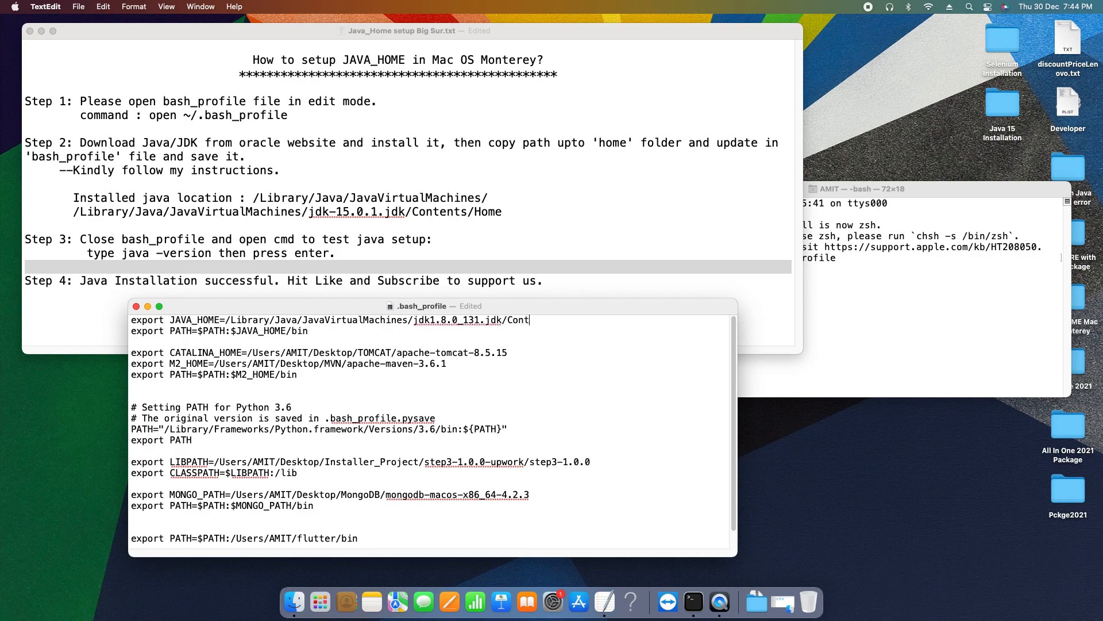
{"action": "type", "text": "ents"}
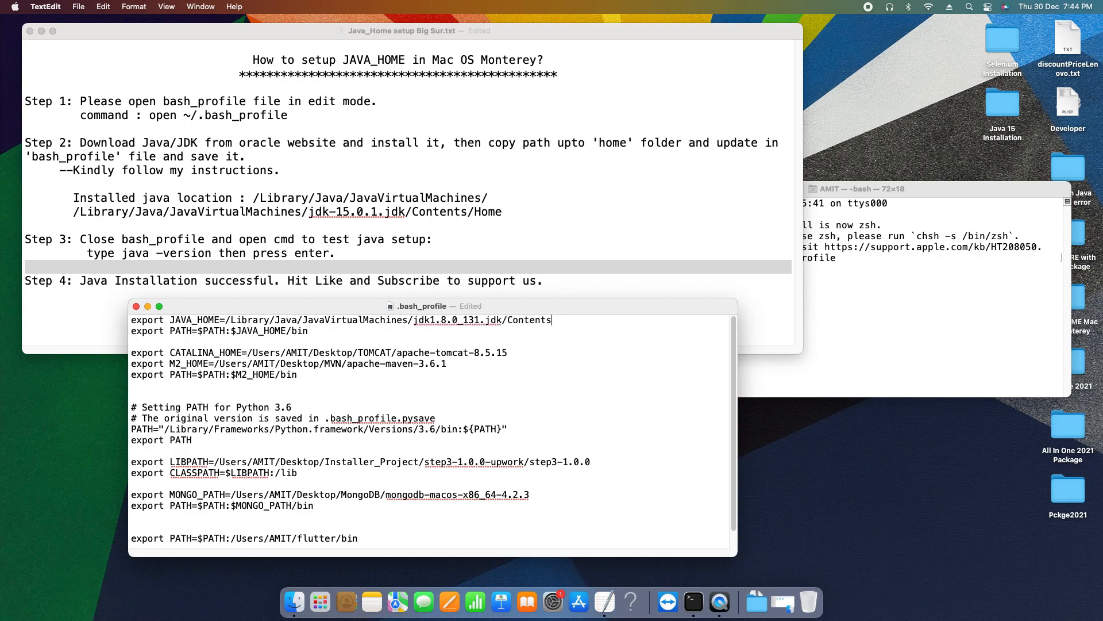
{"action": "type", "text": "/HOme"}
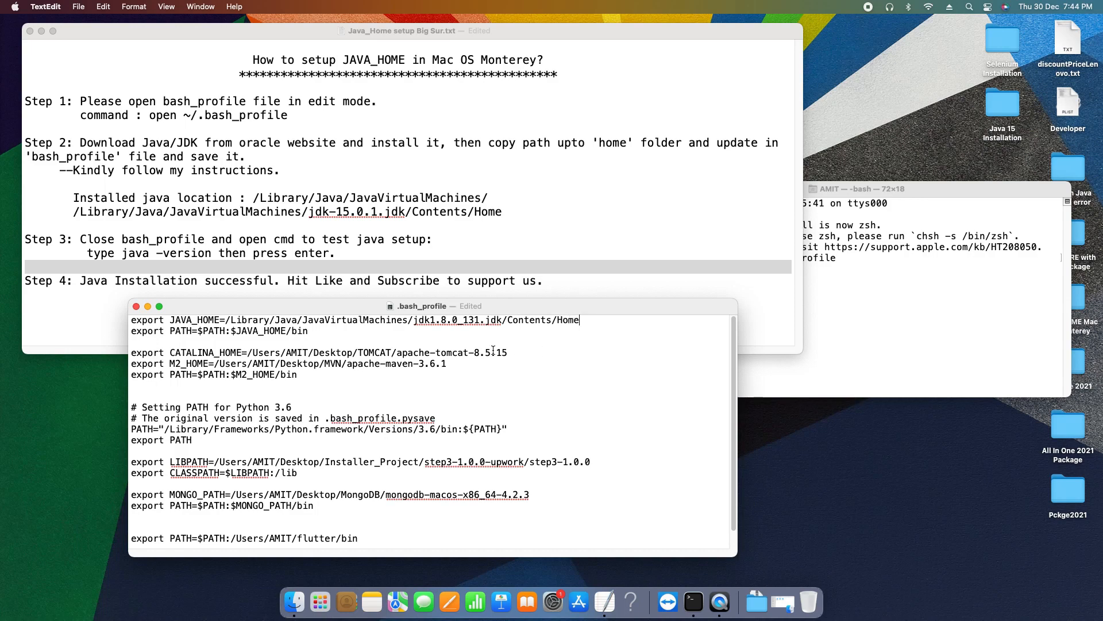
{"action": "mouse_move", "coordinate": [79, 219]}
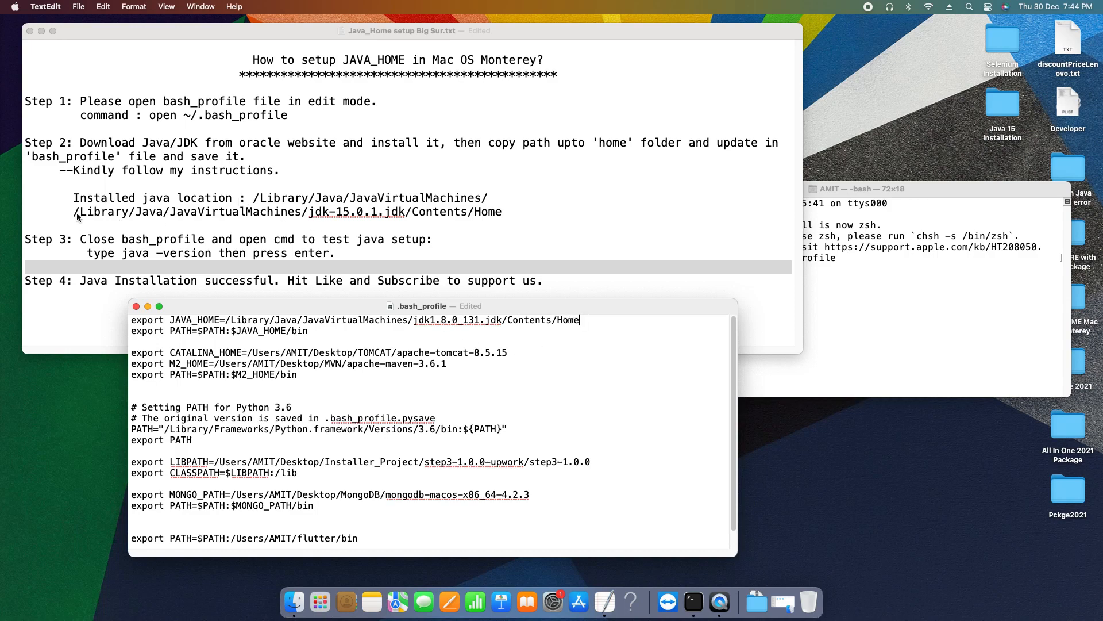
{"action": "mouse_move", "coordinate": [399, 221]}
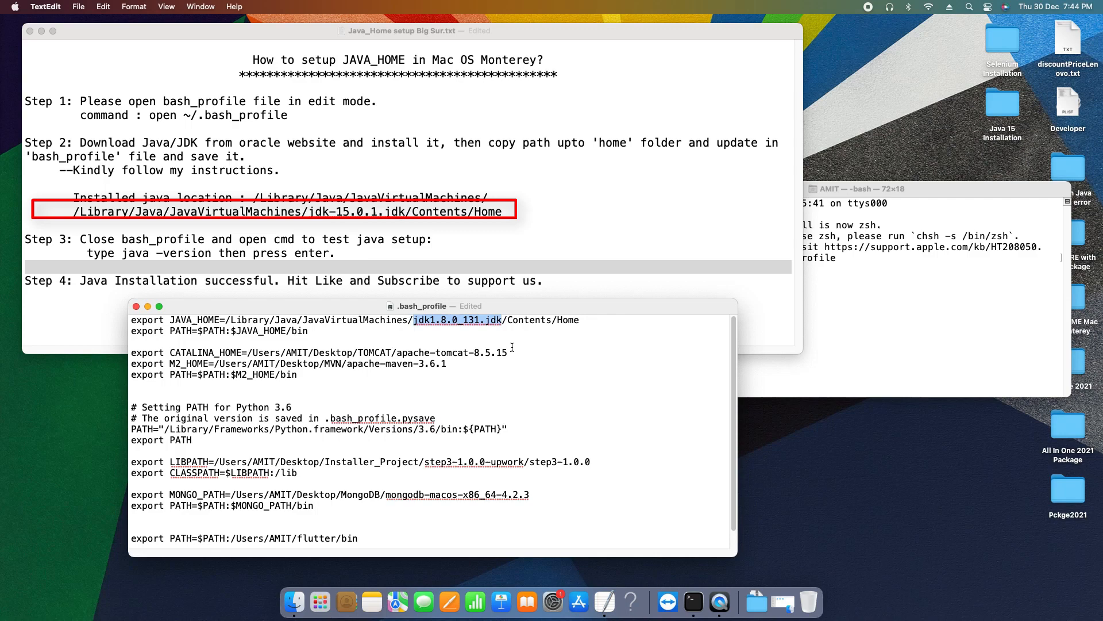
{"action": "mouse_move", "coordinate": [468, 332]}
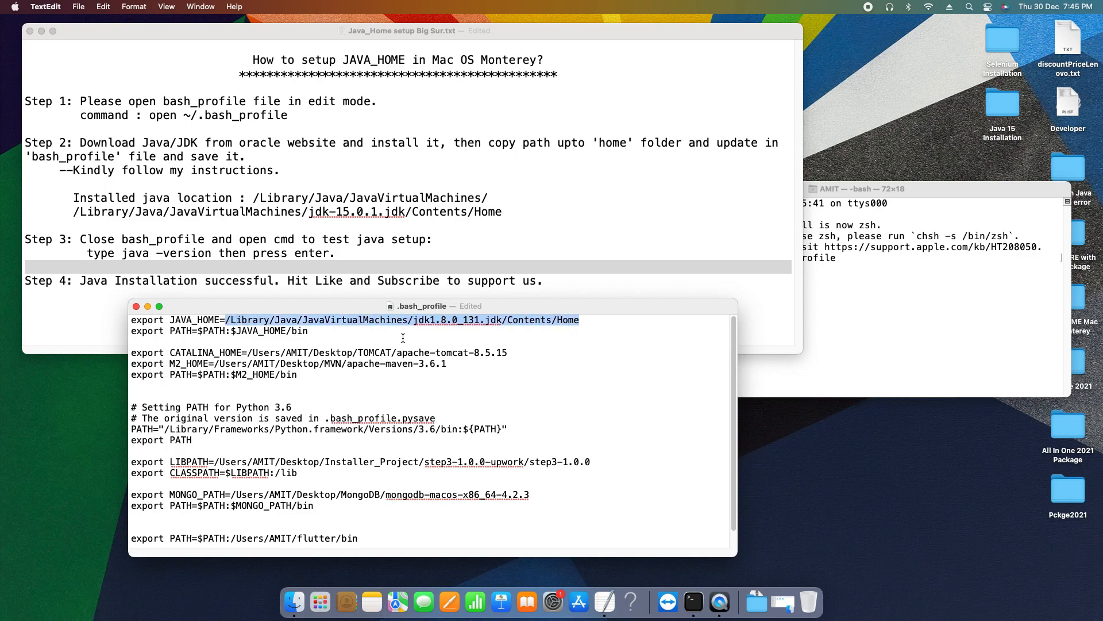
{"action": "mouse_move", "coordinate": [487, 329]}
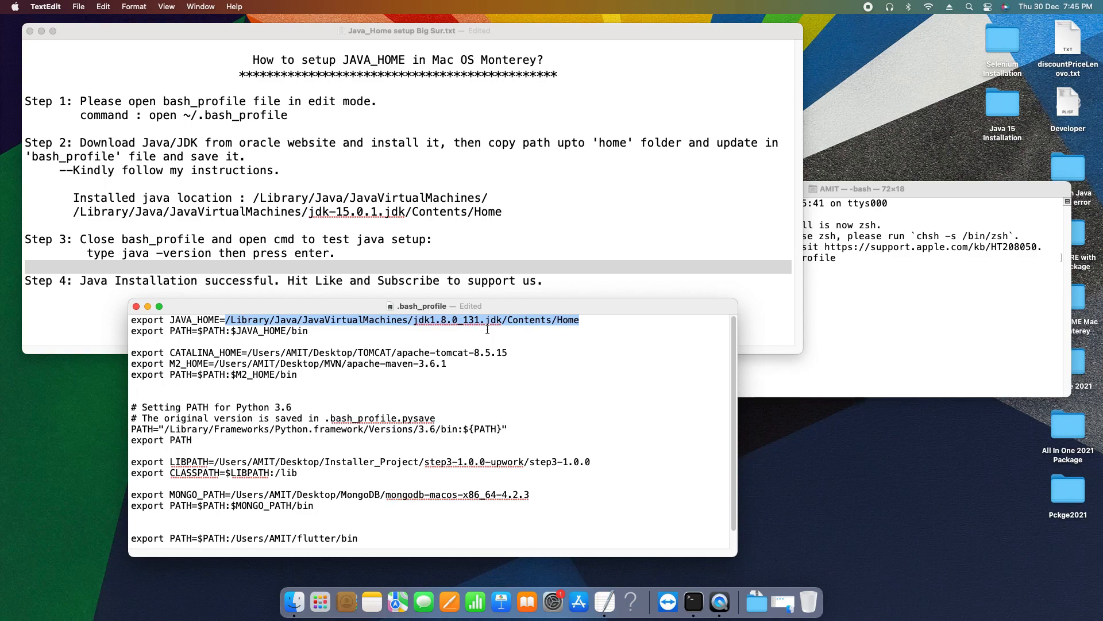
{"action": "left_click", "coordinate": [338, 319]}
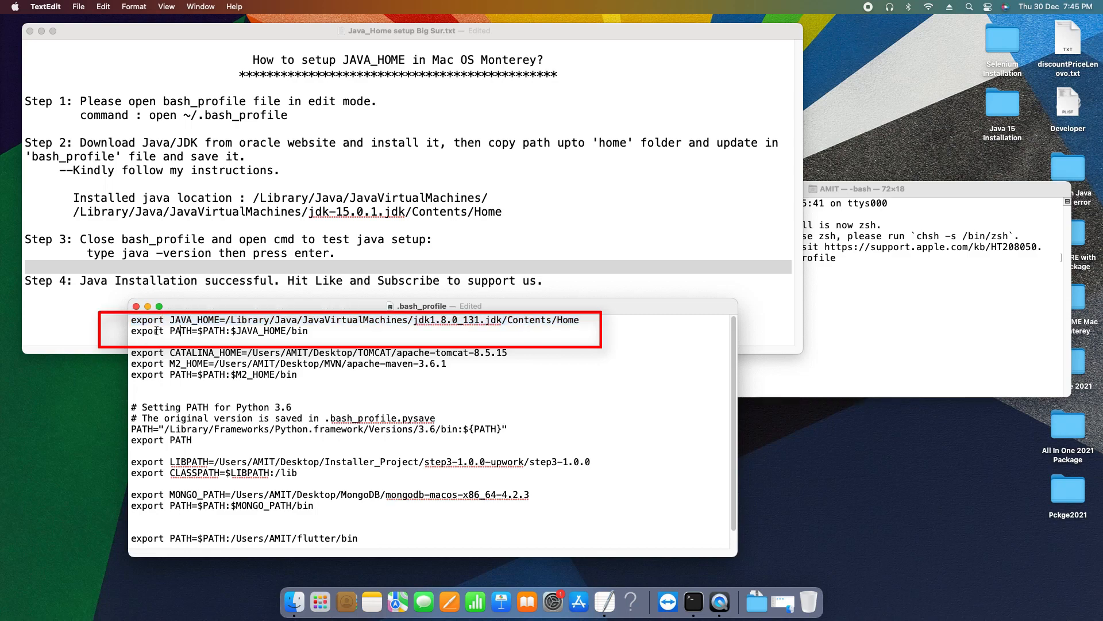
{"action": "double_click", "coordinate": [145, 331]}
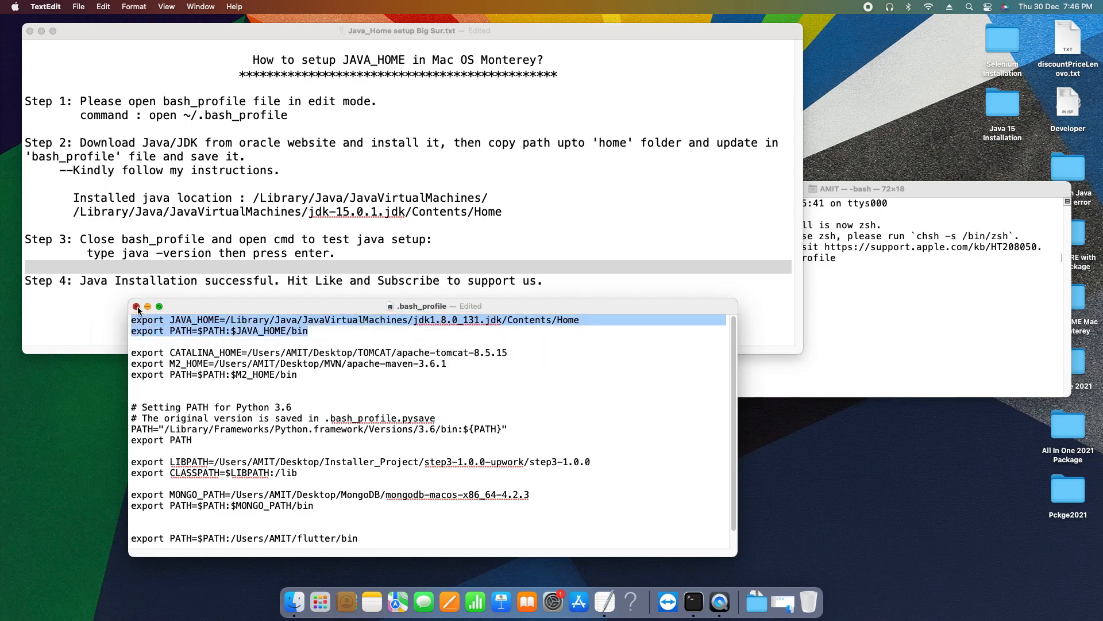
Close .bash_profile and the old Terminal, then start a fresh shell session positioned beside the notes.
{"action": "left_click", "coordinate": [136, 306]}
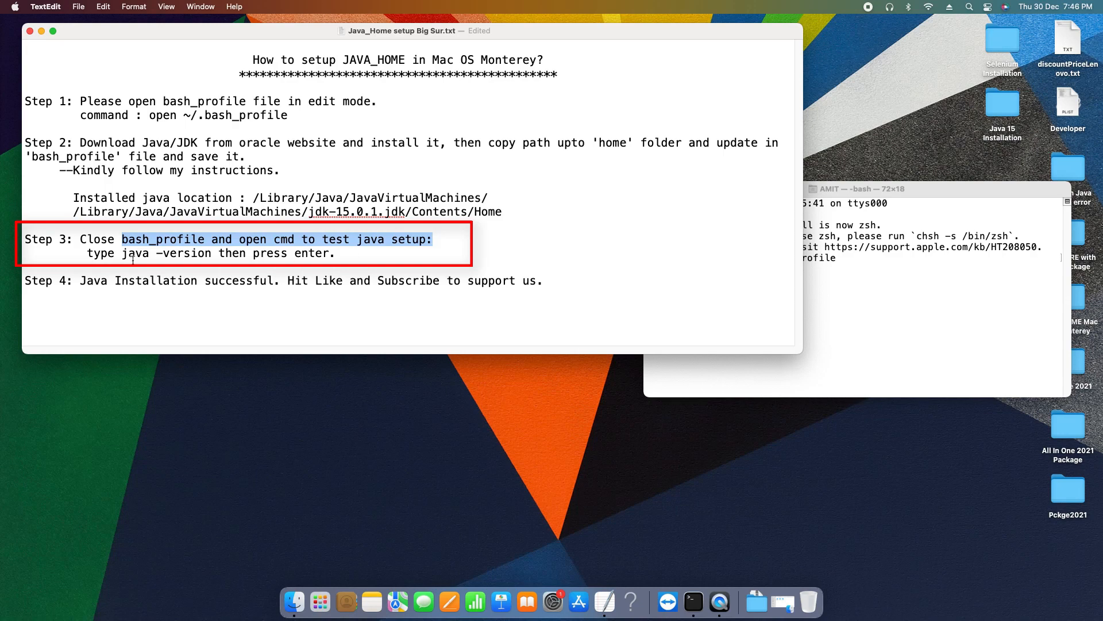
{"action": "double_click", "coordinate": [165, 253]}
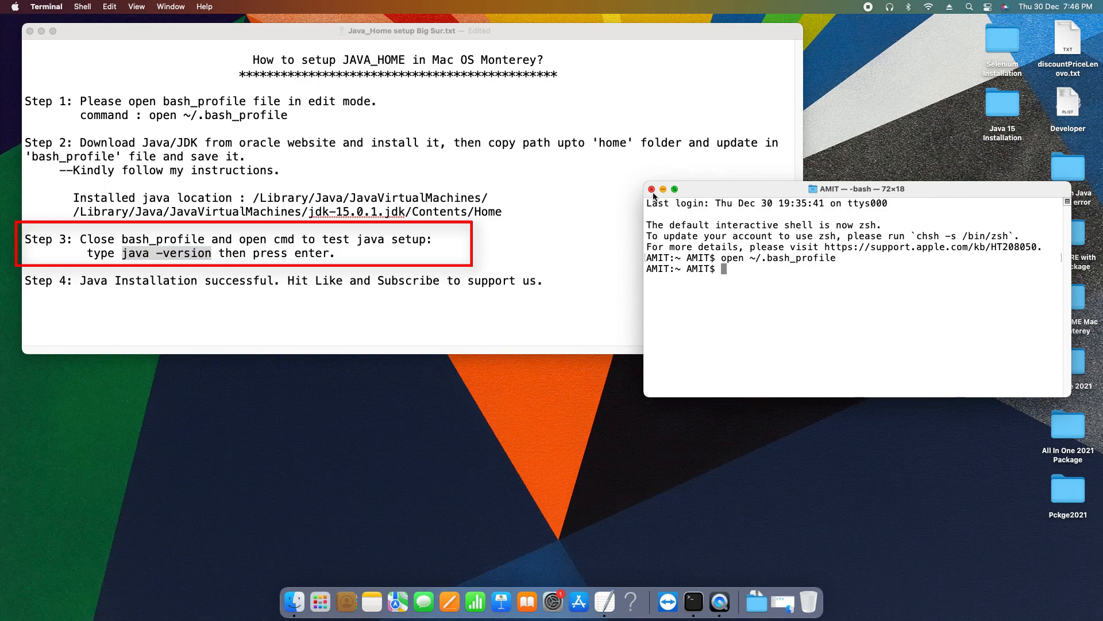
{"action": "left_click", "coordinate": [651, 189]}
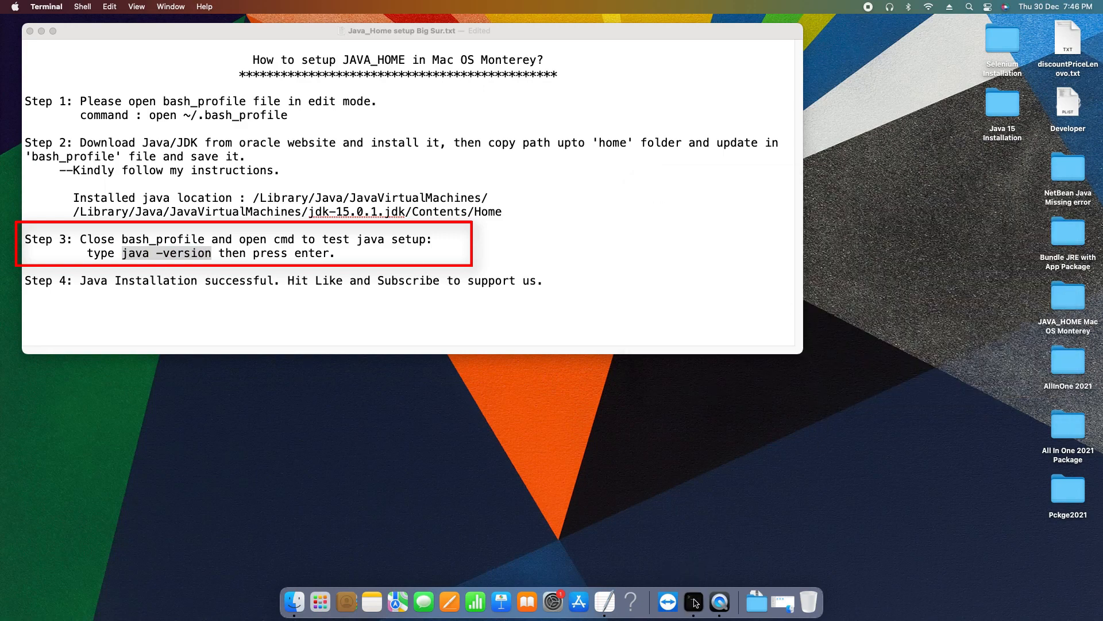
{"action": "left_click", "coordinate": [693, 601]}
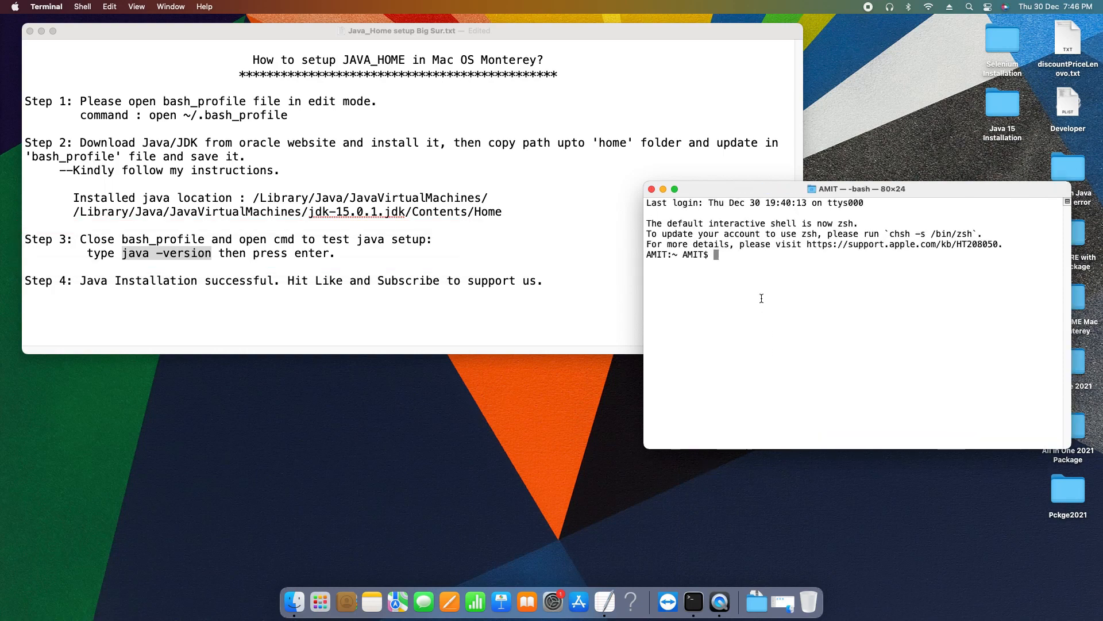
{"action": "left_click_drag", "start_coordinate": [855, 189], "coordinate": [769, 218]}
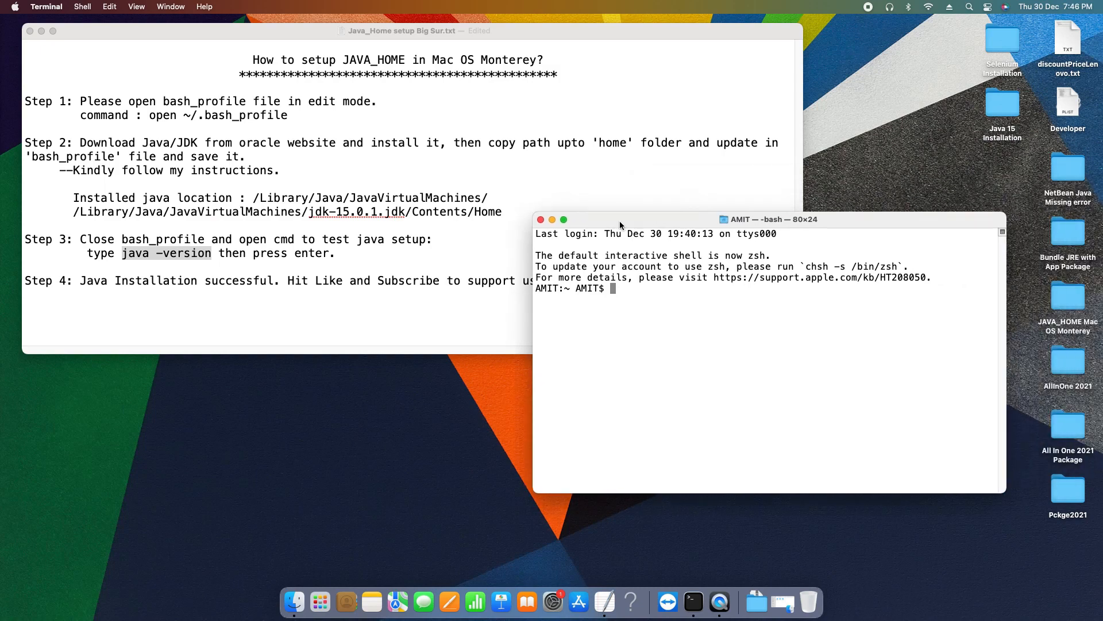
{"action": "left_click_drag", "start_coordinate": [619, 218], "coordinate": [778, 235]}
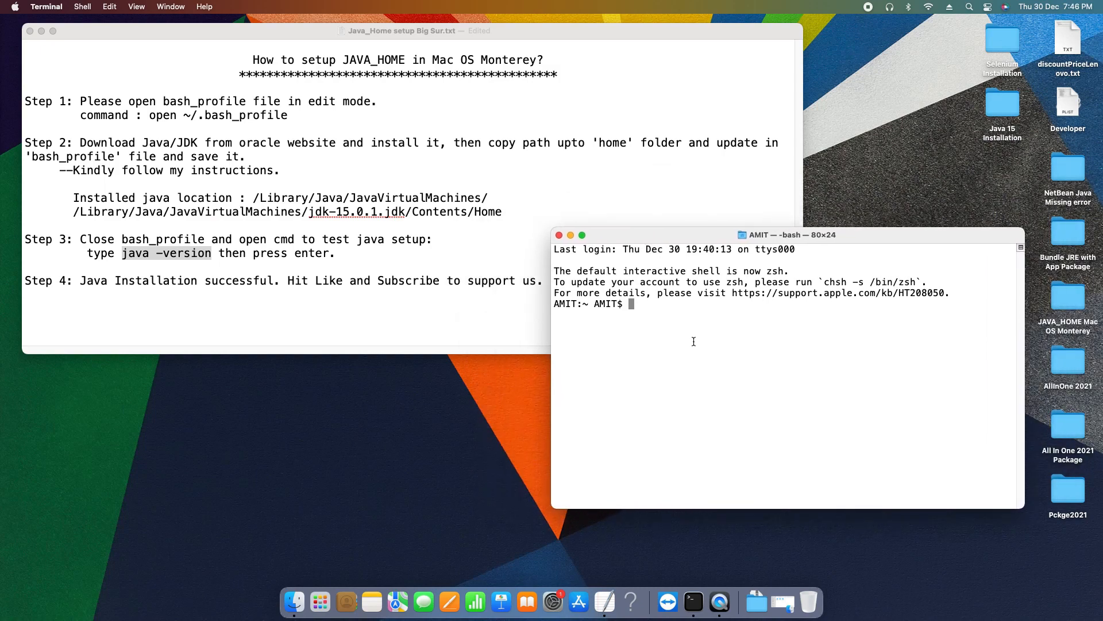
Run java -version and confirm it reports 1.8.0_131.
{"action": "type", "text": "java -version"}
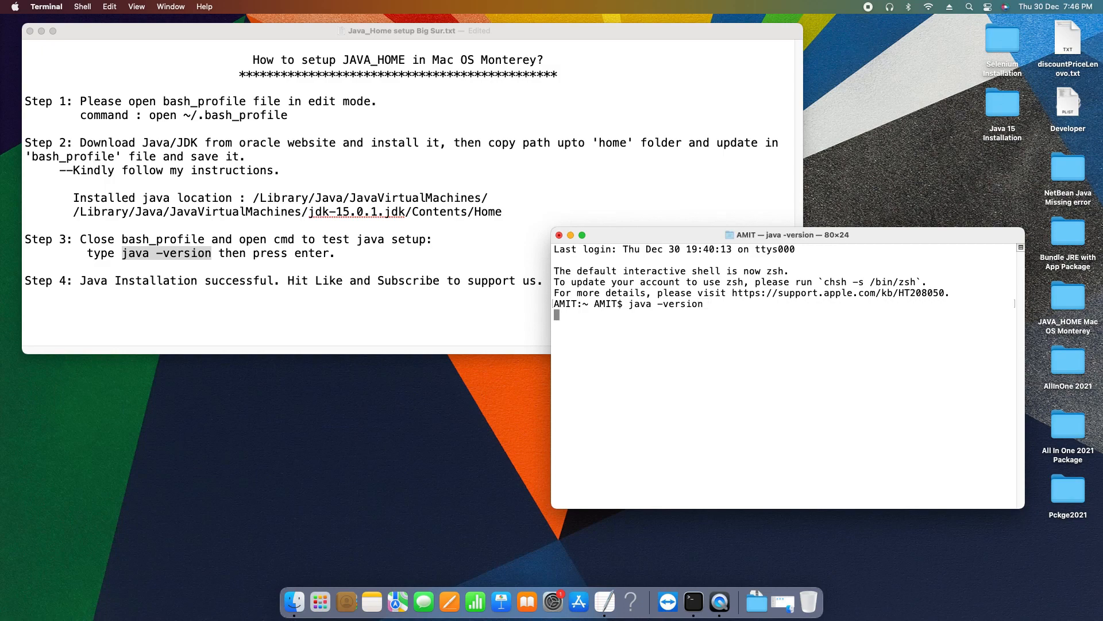
{"action": "key", "text": "enter"}
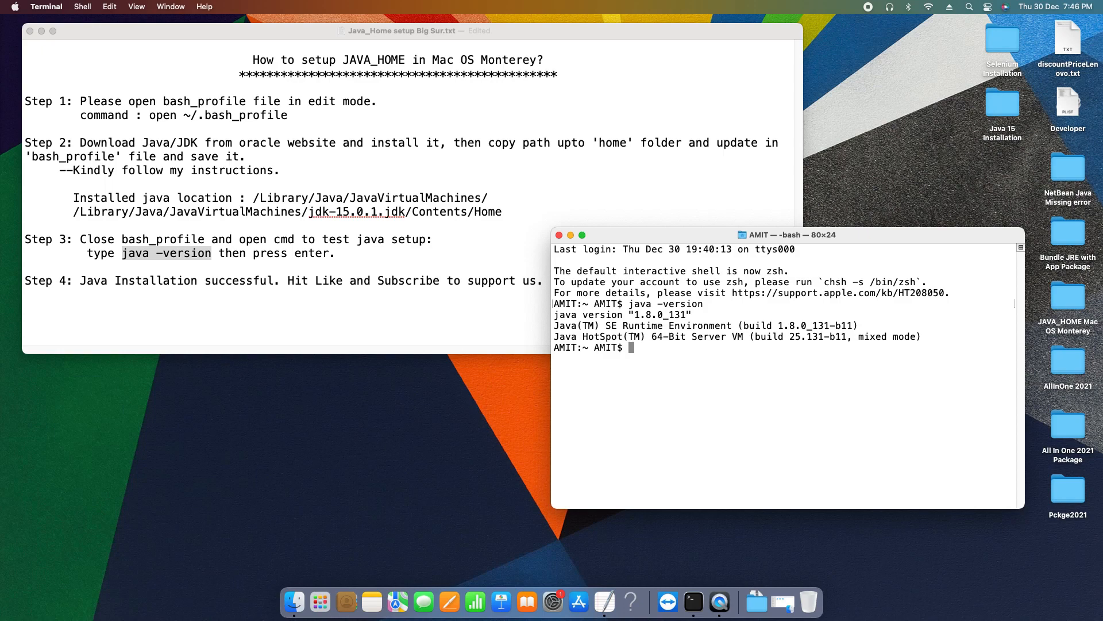
{"action": "double_click", "coordinate": [657, 315]}
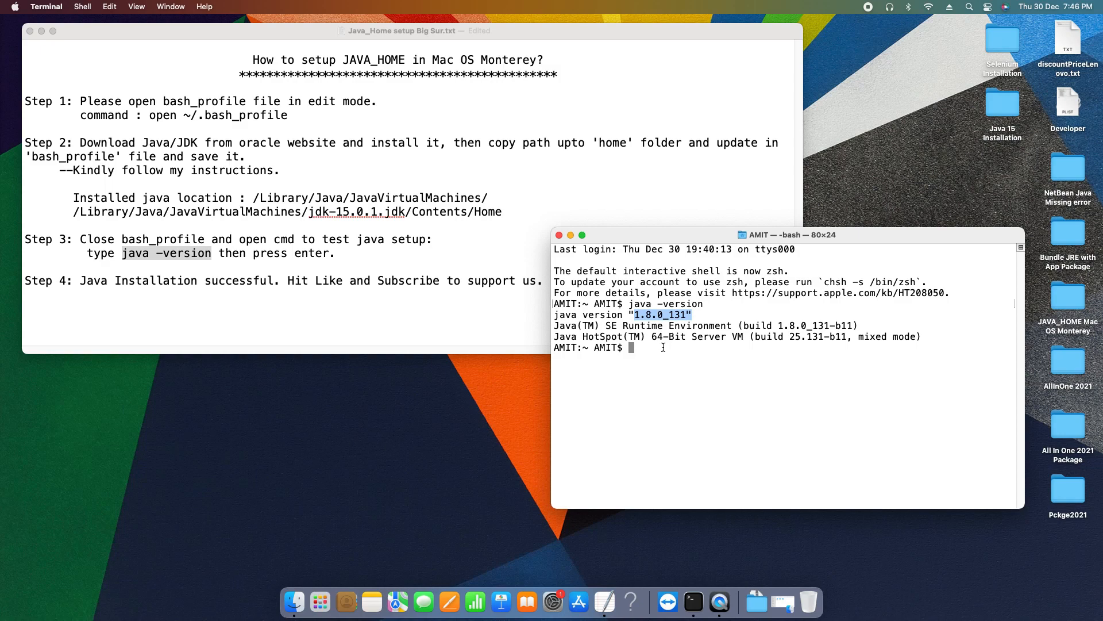
{"action": "mouse_move", "coordinate": [740, 356]}
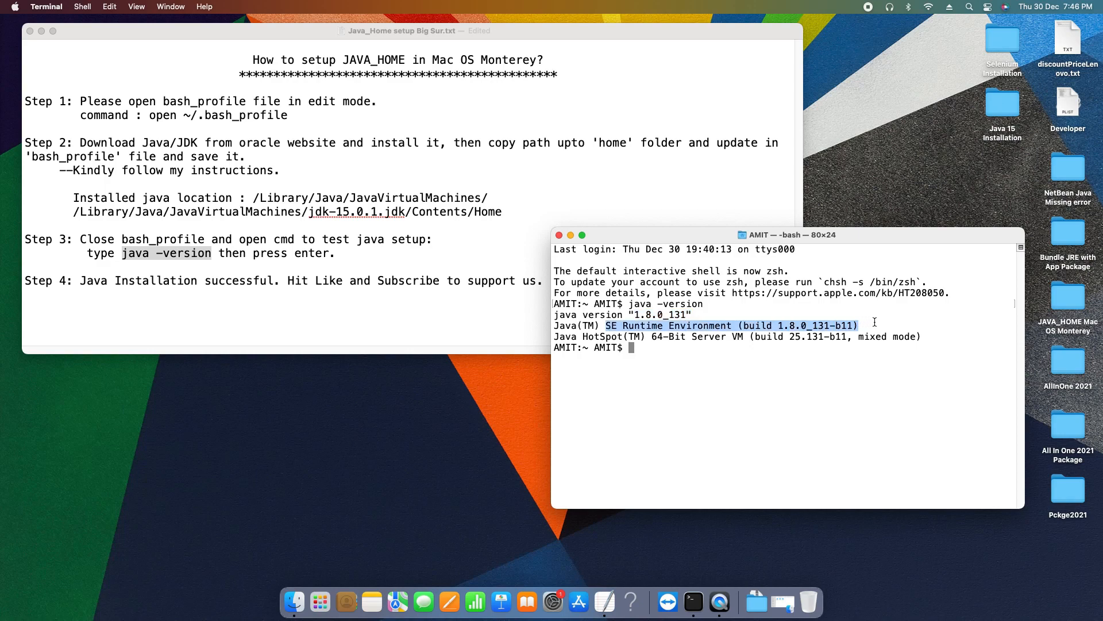
{"action": "mouse_move", "coordinate": [696, 369]}
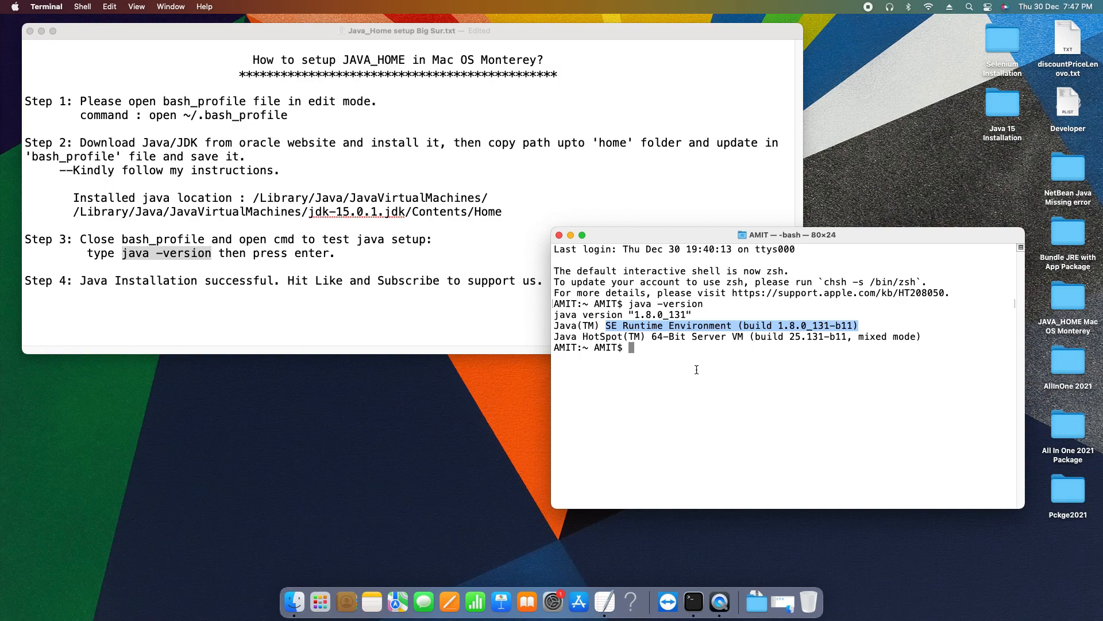
{"action": "mouse_move", "coordinate": [689, 365]}
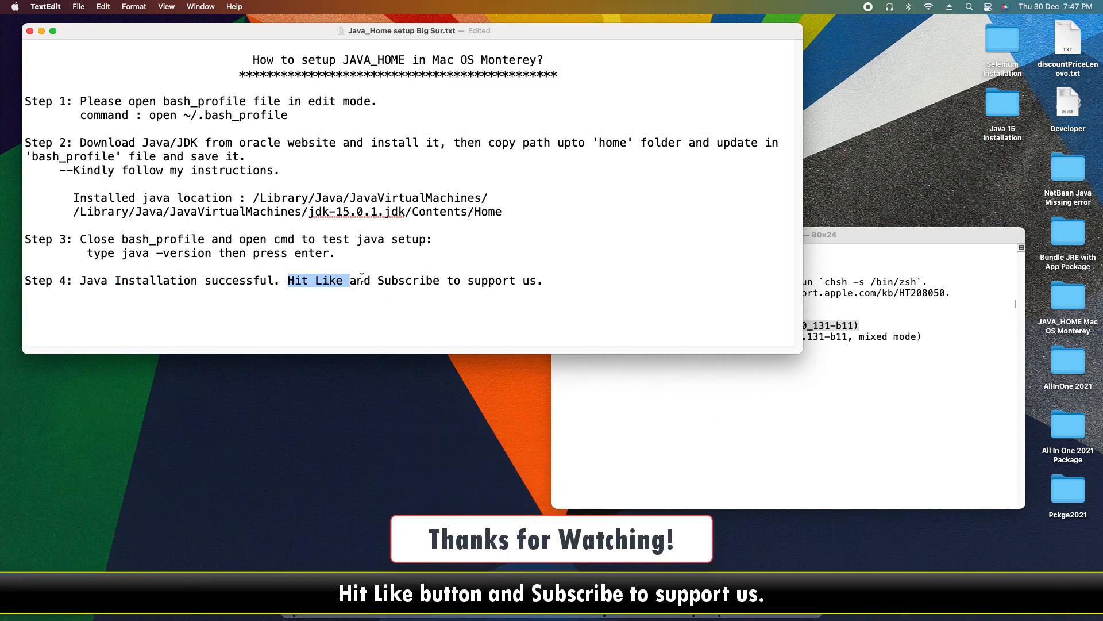
Highlight the closing Step 4 sentence confirming the successful Java installation in the notes.
{"action": "left_click_drag", "start_coordinate": [348, 281], "coordinate": [545, 280]}
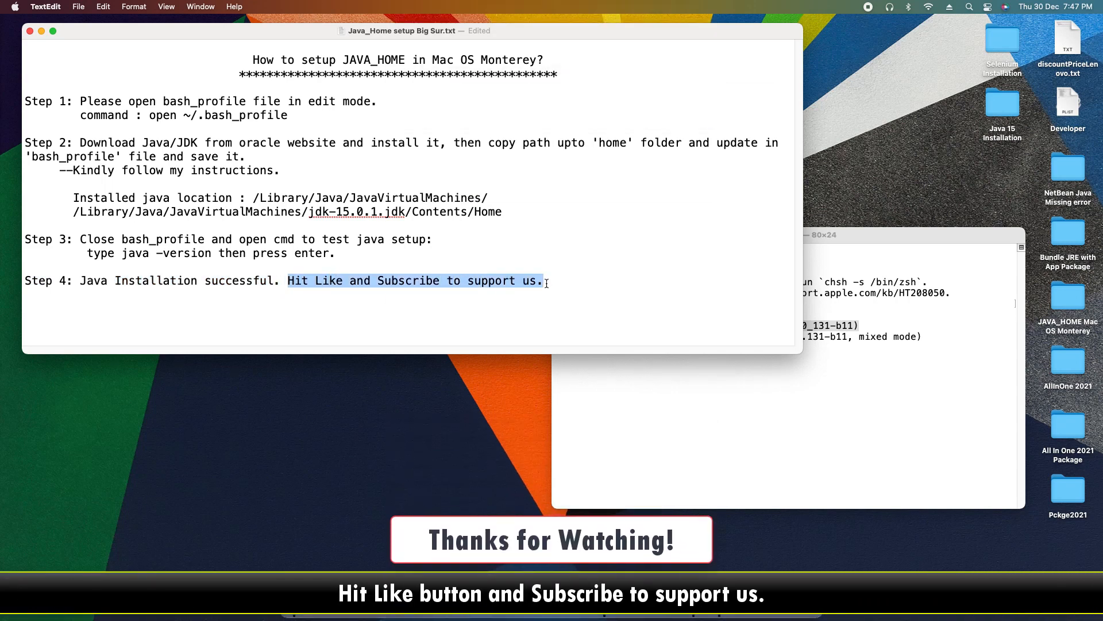